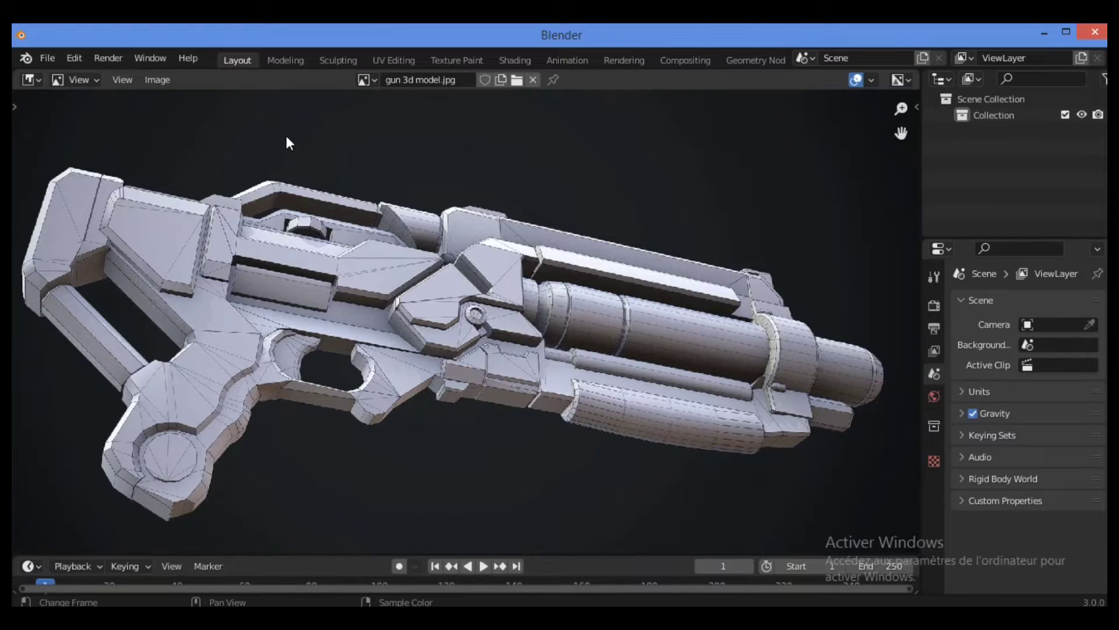
mouse_move(242, 234)
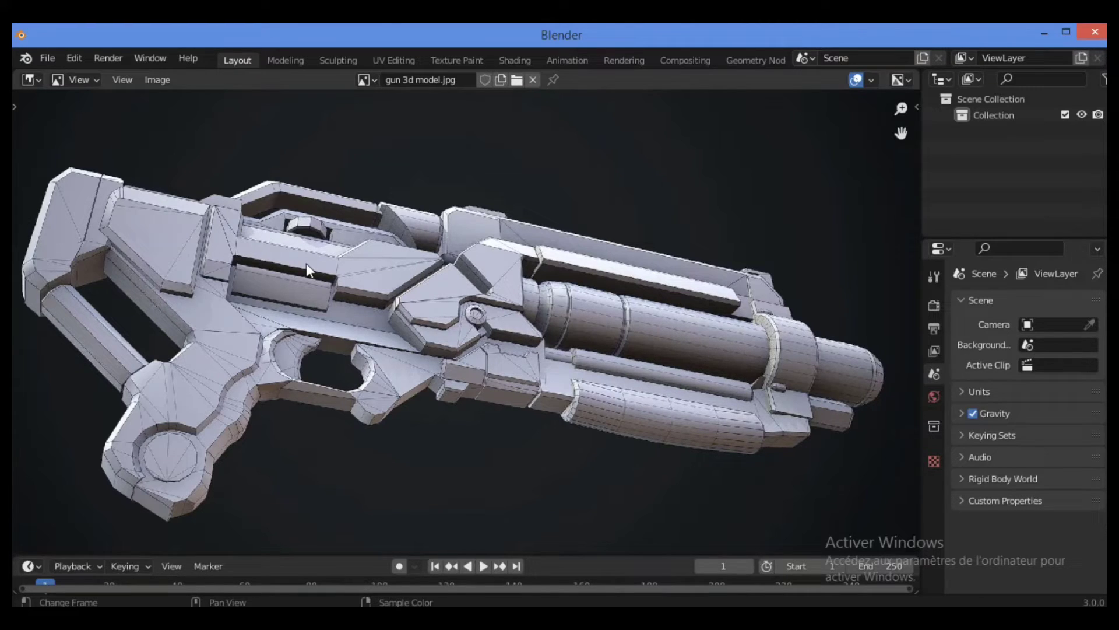
mouse_move(331, 281)
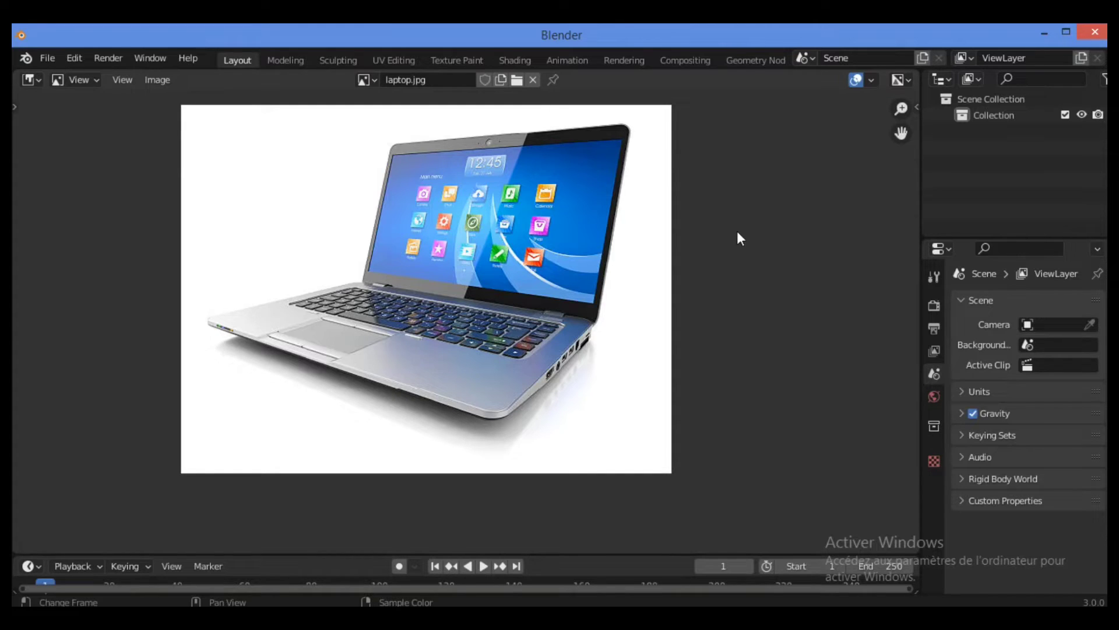
mouse_move(444, 288)
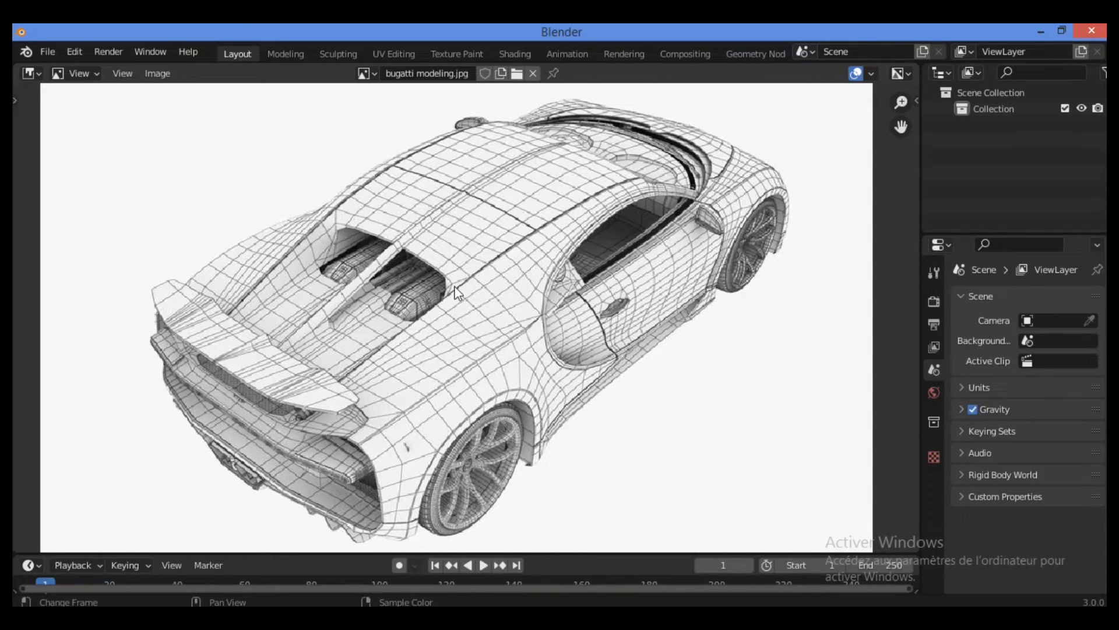
mouse_move(395, 325)
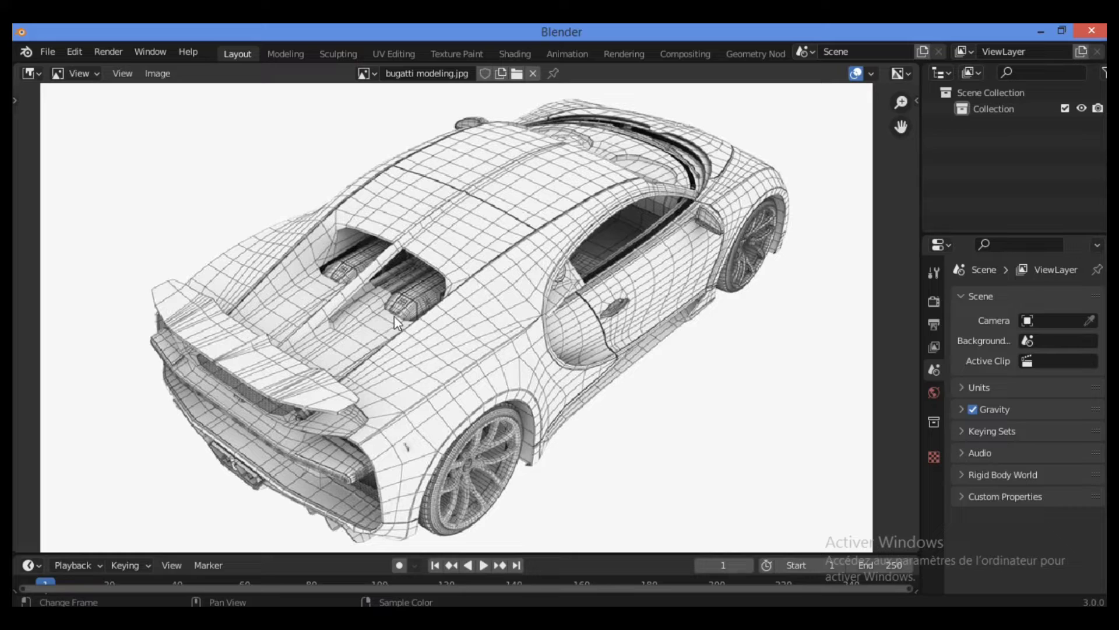
mouse_move(450, 317)
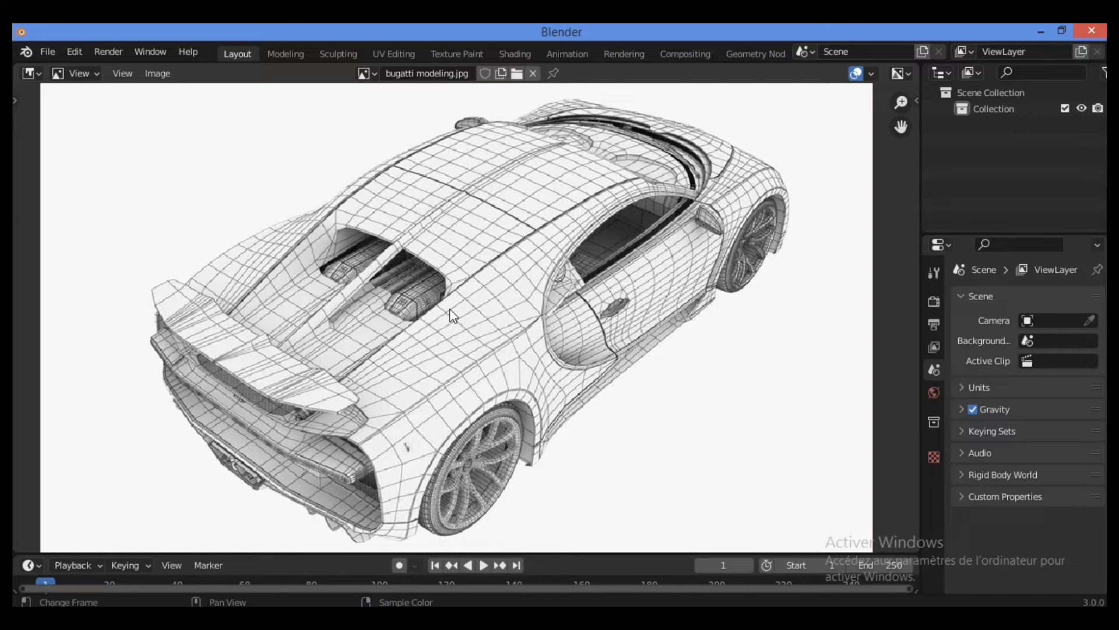
mouse_move(501, 234)
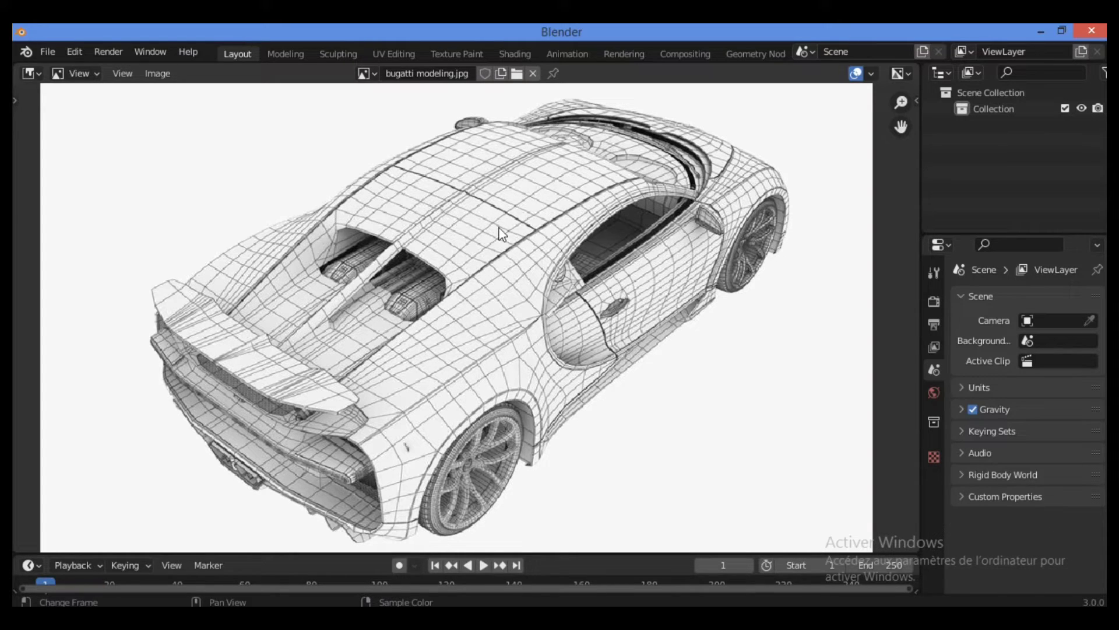
mouse_move(400, 224)
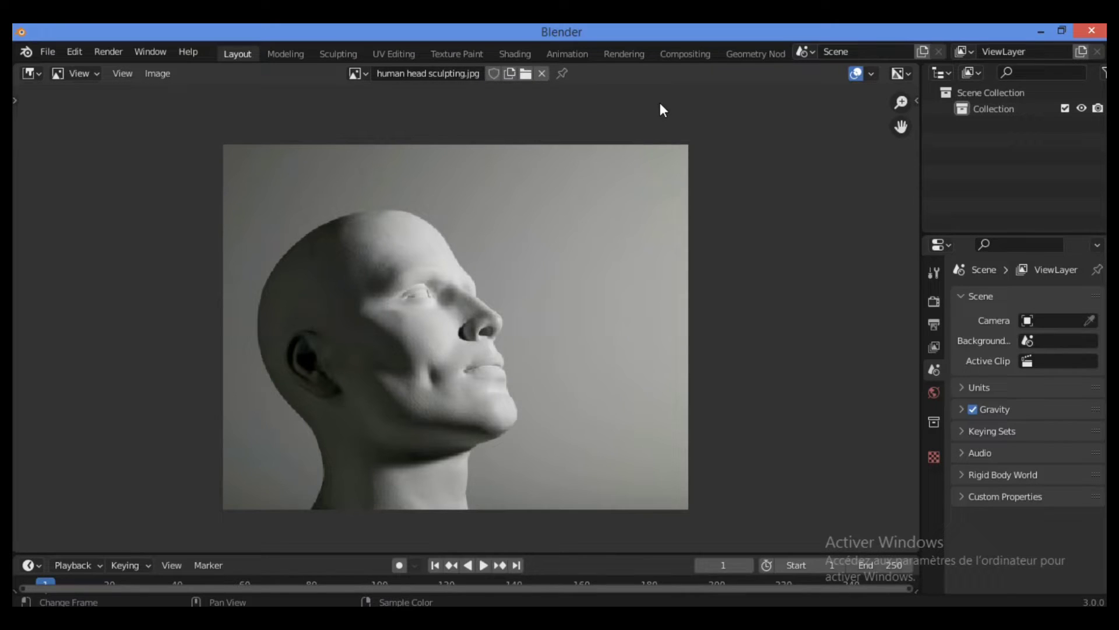
mouse_move(469, 168)
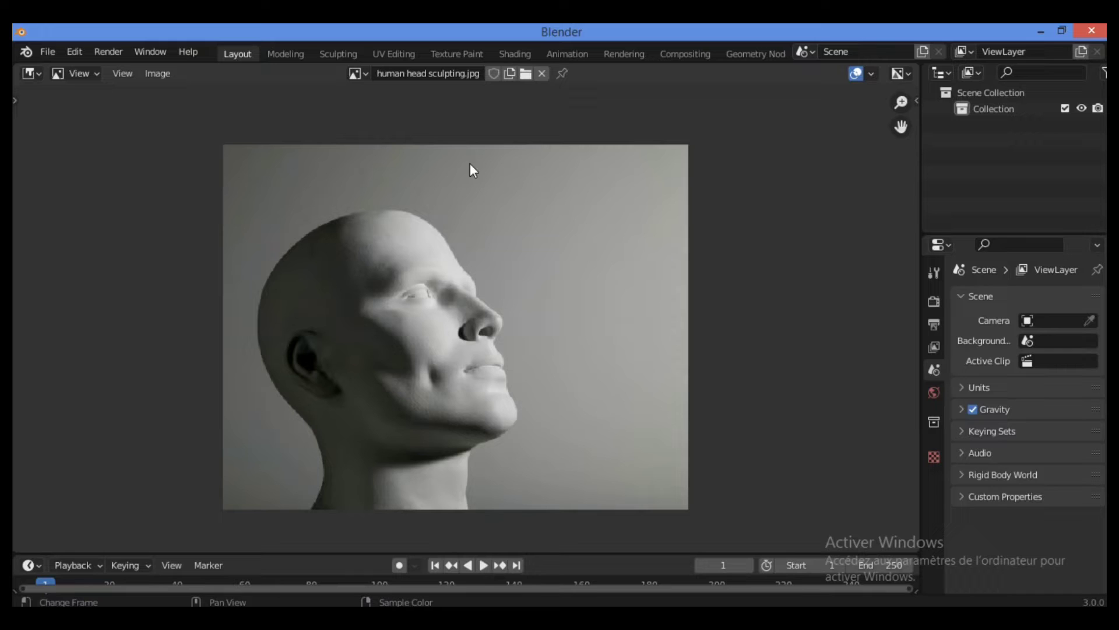
mouse_move(424, 302)
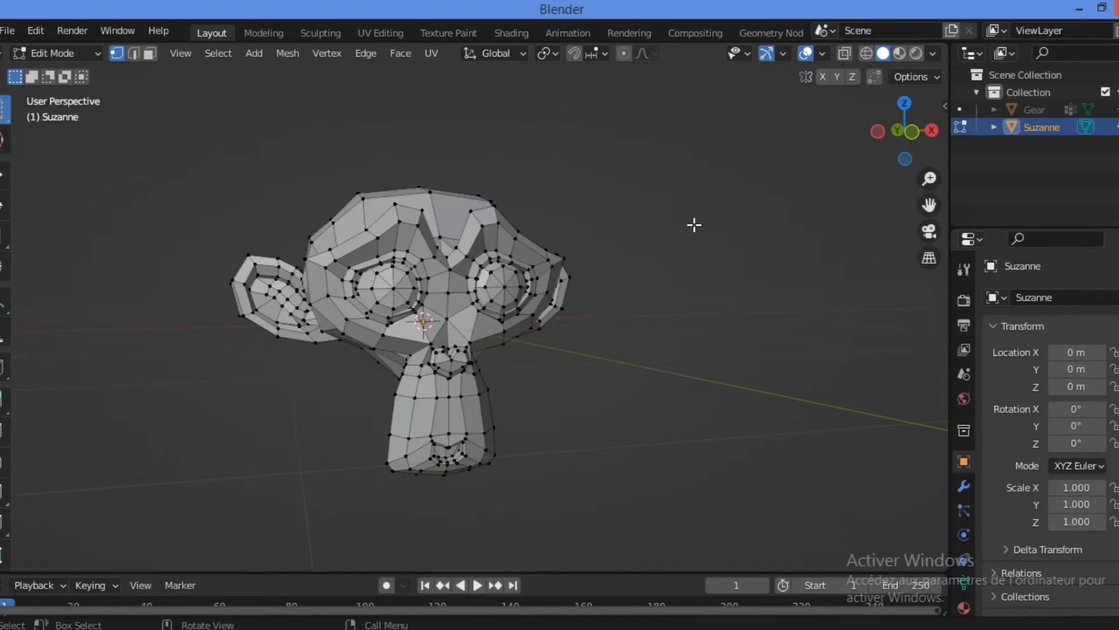
mouse_move(489, 357)
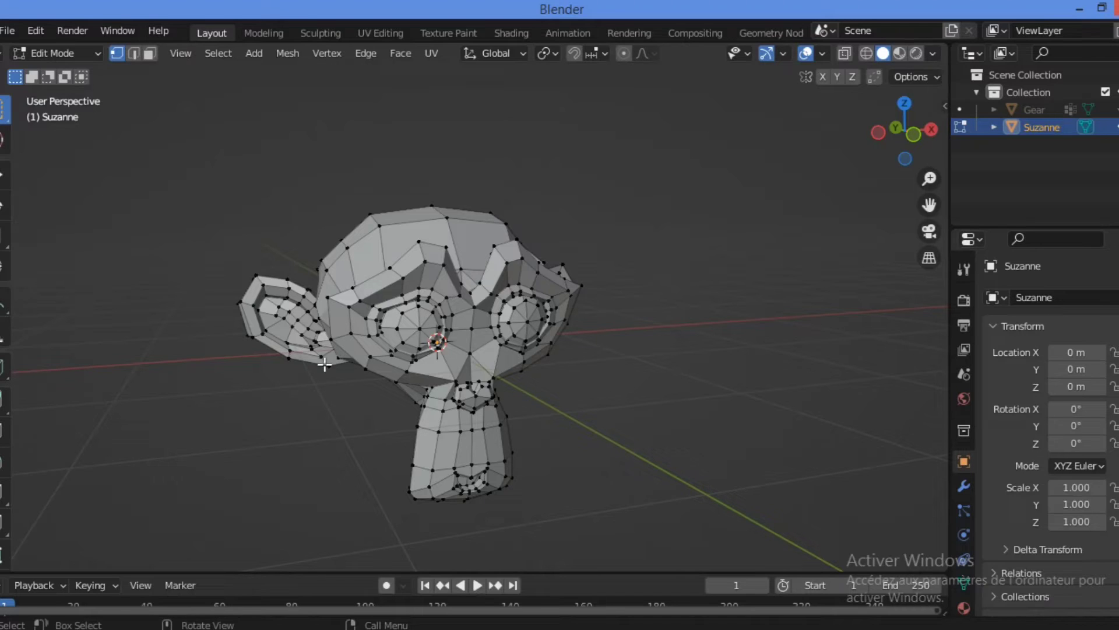
mouse_move(397, 384)
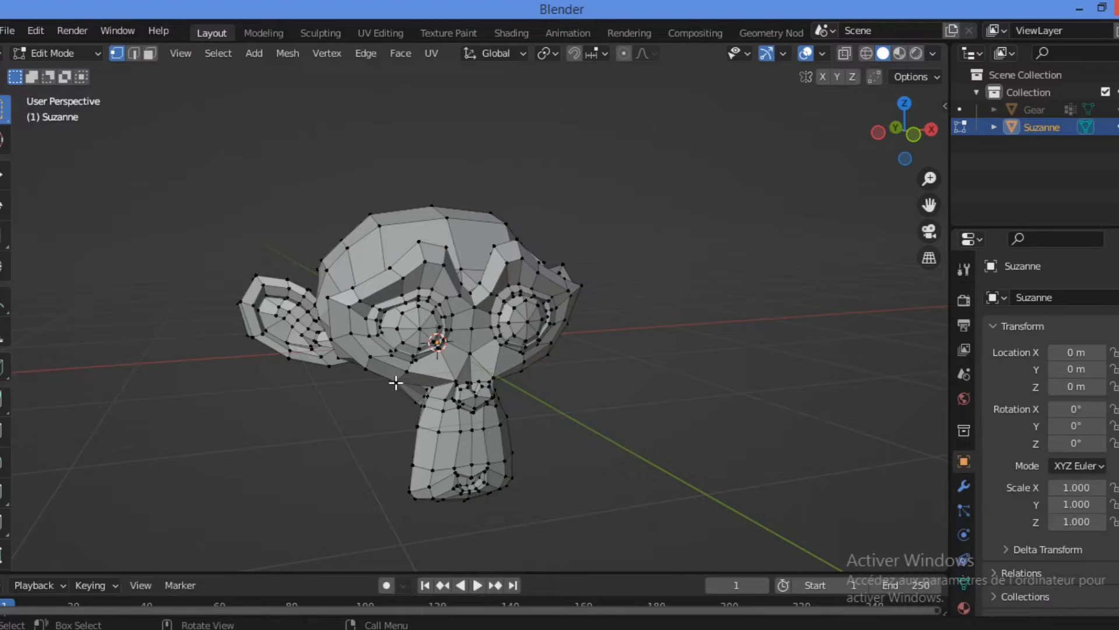
mouse_move(428, 371)
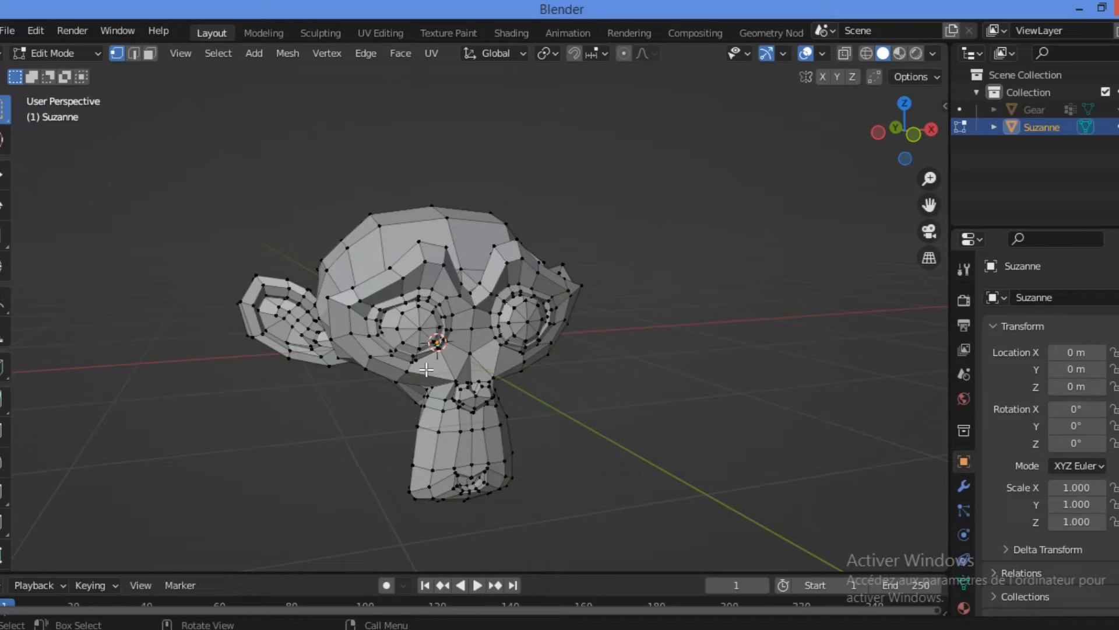
Leave Suzanne's mesh editing and return to Object Mode alongside the gear
key("Tab")
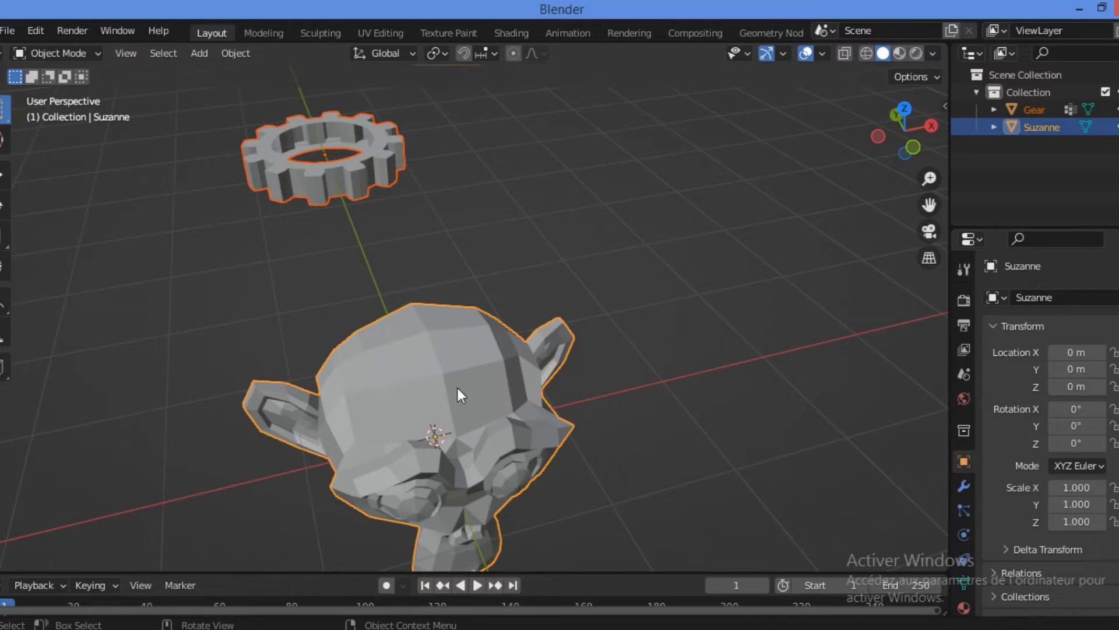
mouse_move(371, 237)
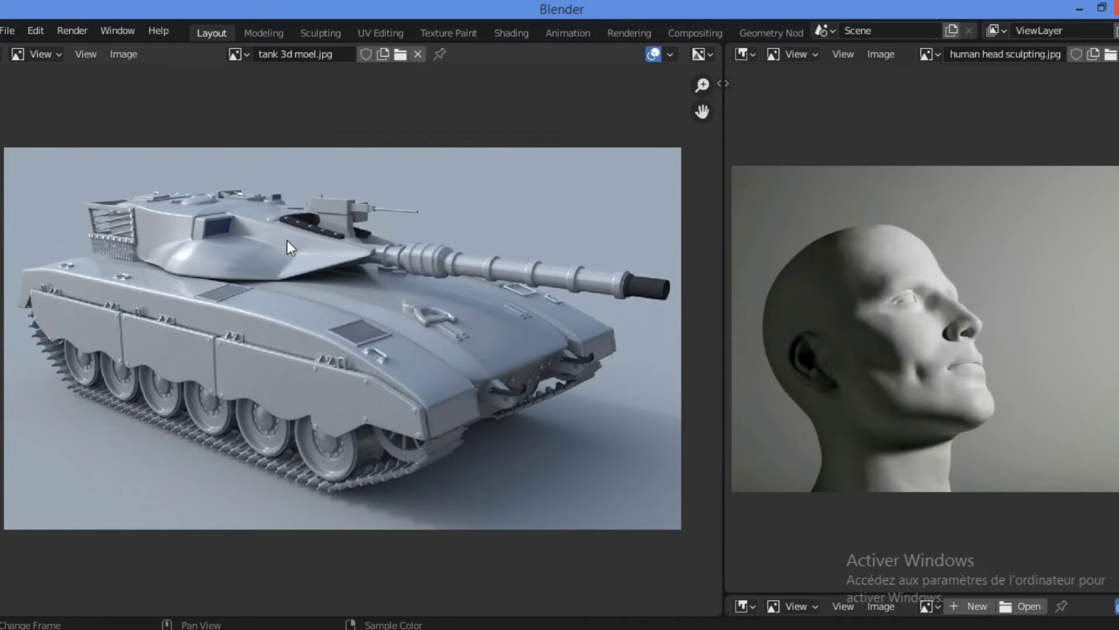
mouse_move(330, 265)
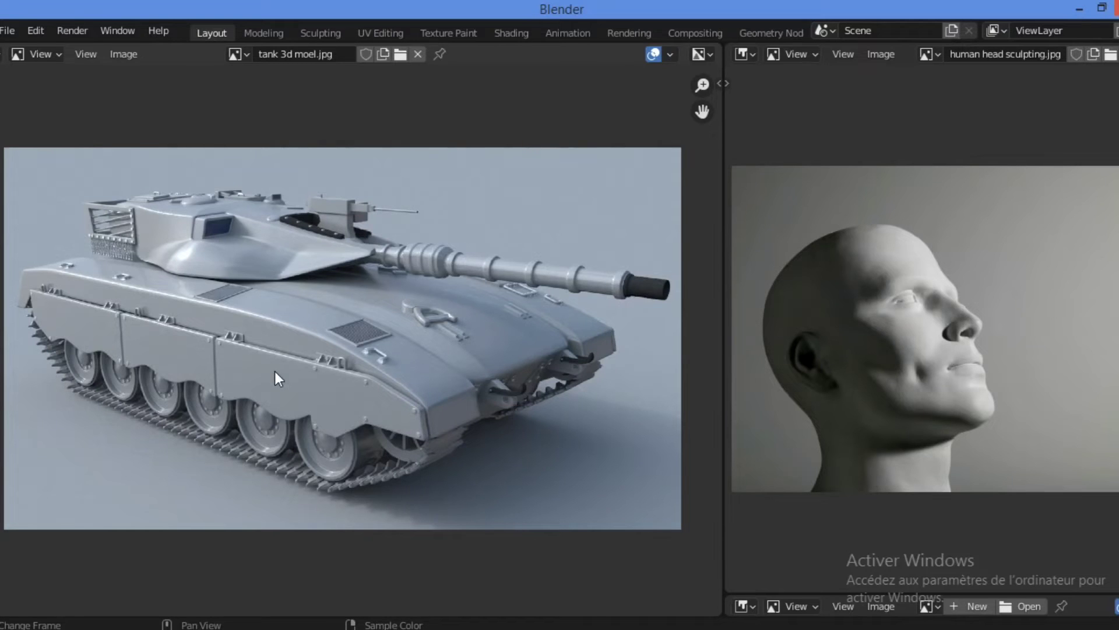
mouse_move(901, 266)
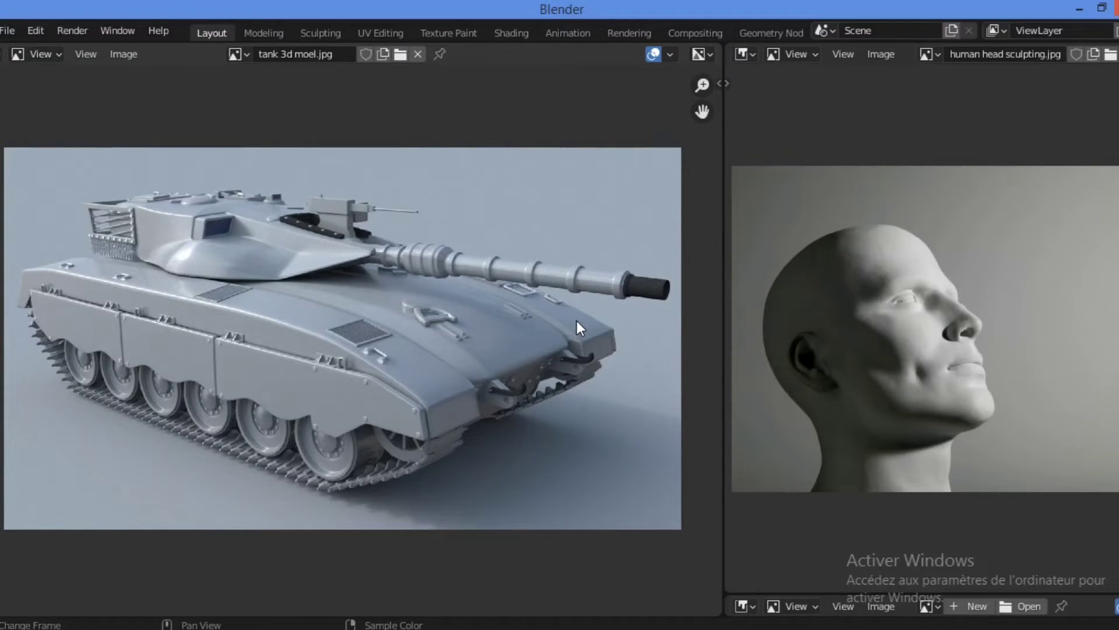
mouse_move(397, 354)
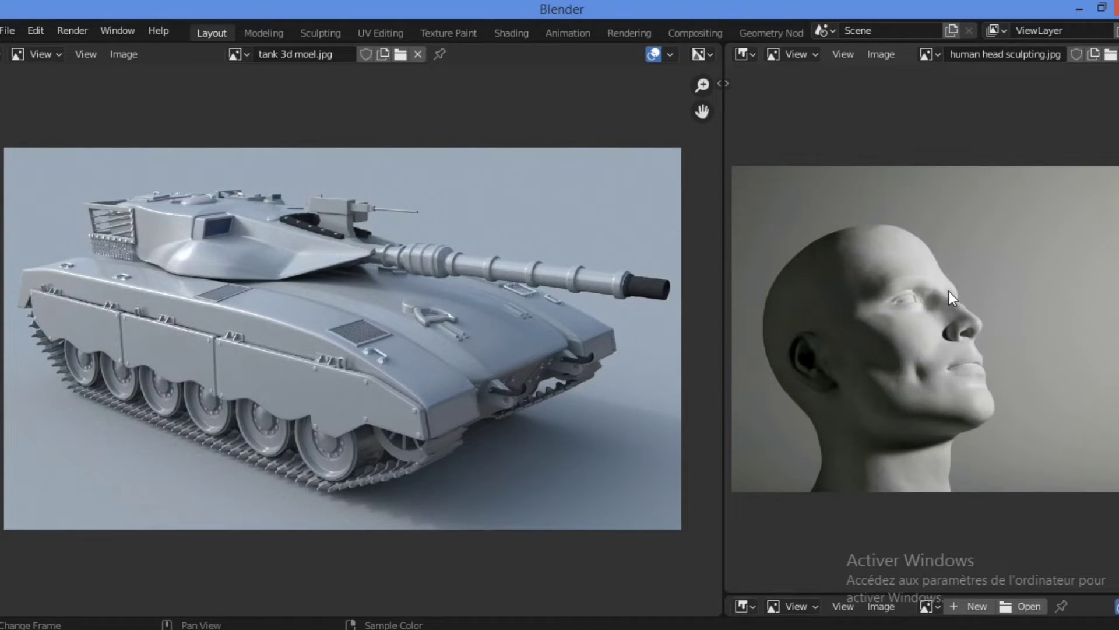
mouse_move(773, 341)
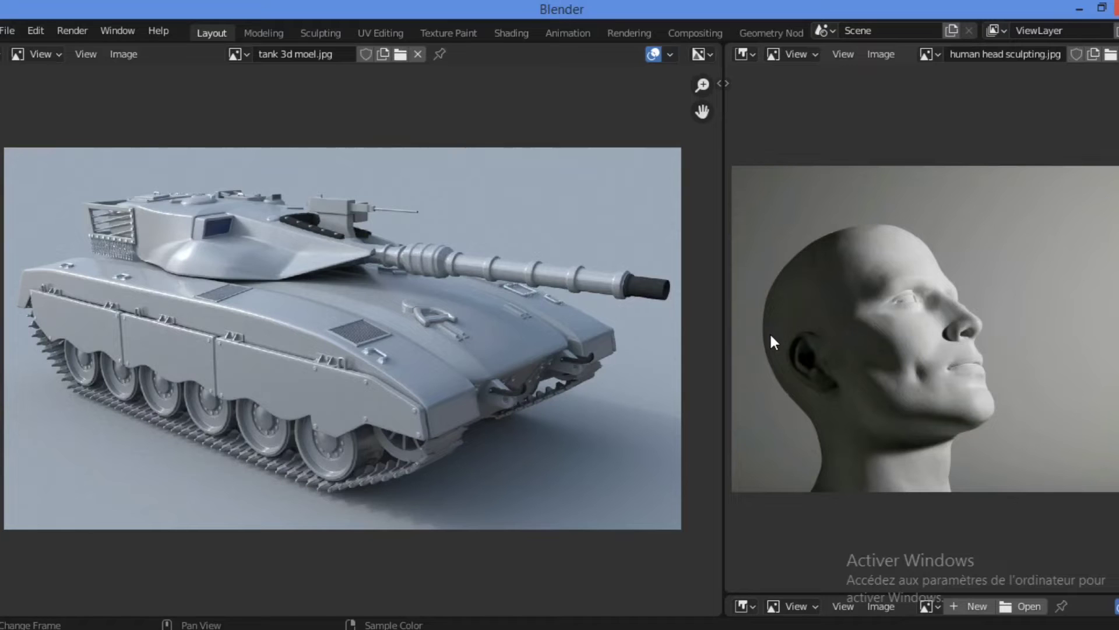
mouse_move(461, 367)
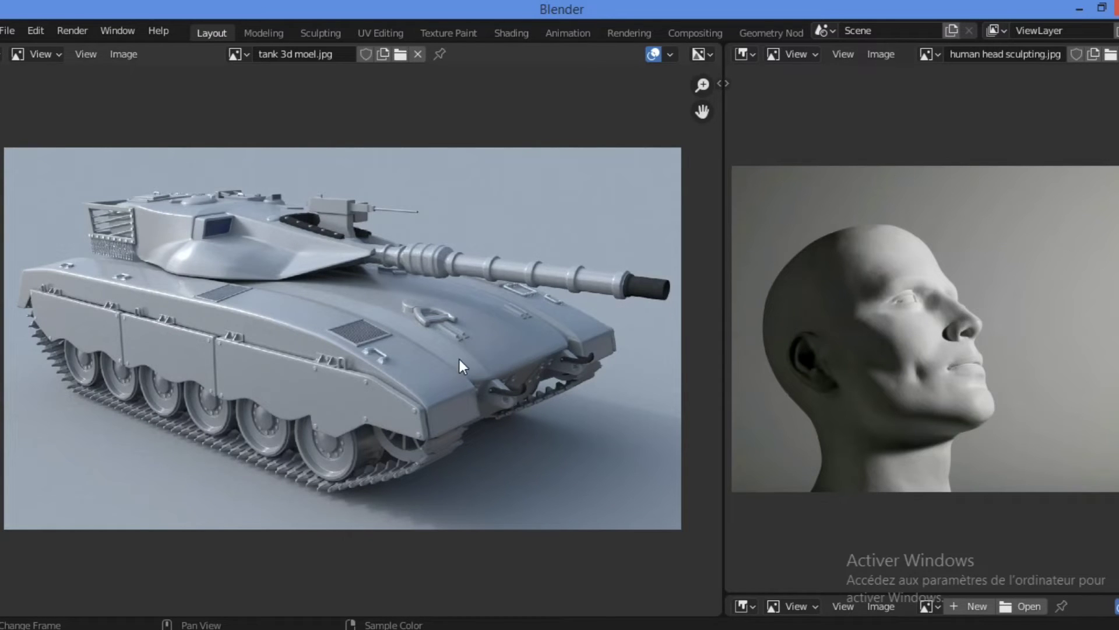
mouse_move(283, 326)
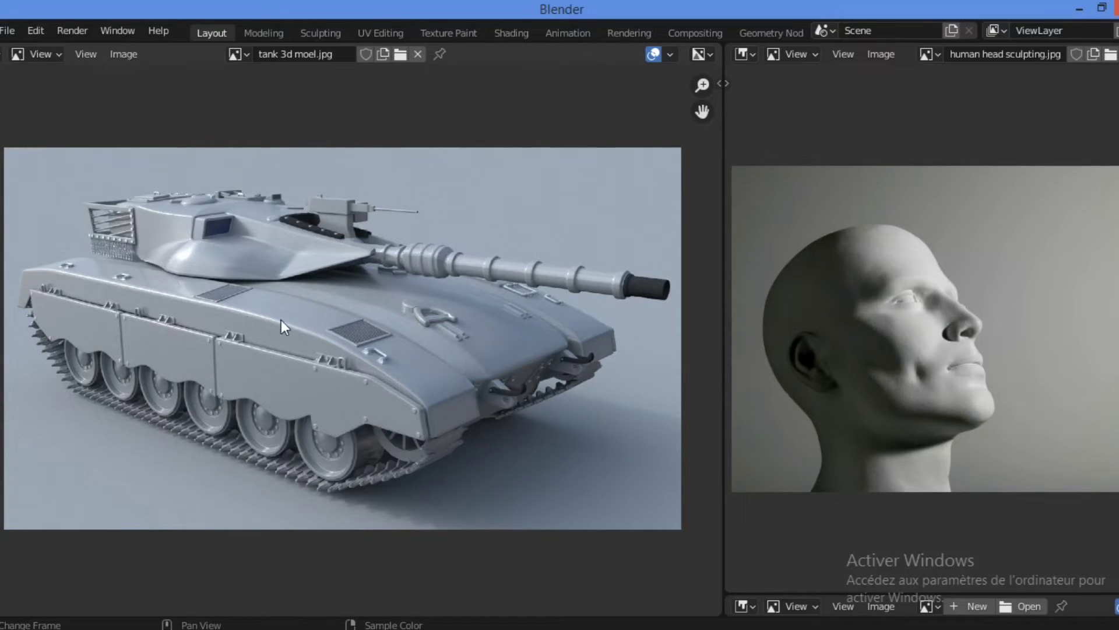
mouse_move(866, 279)
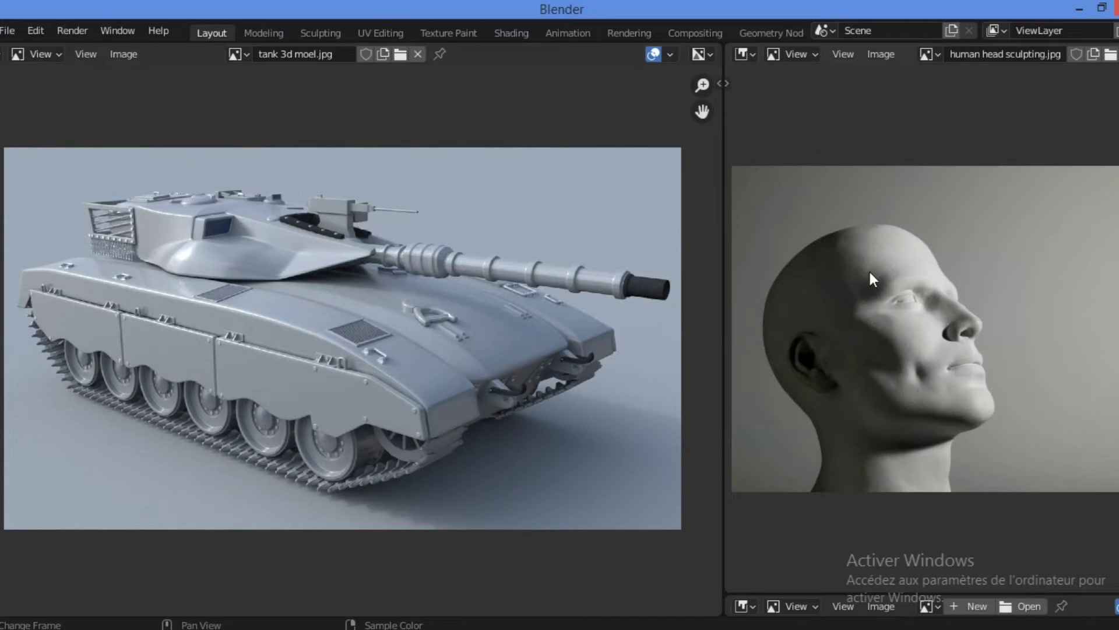
mouse_move(876, 317)
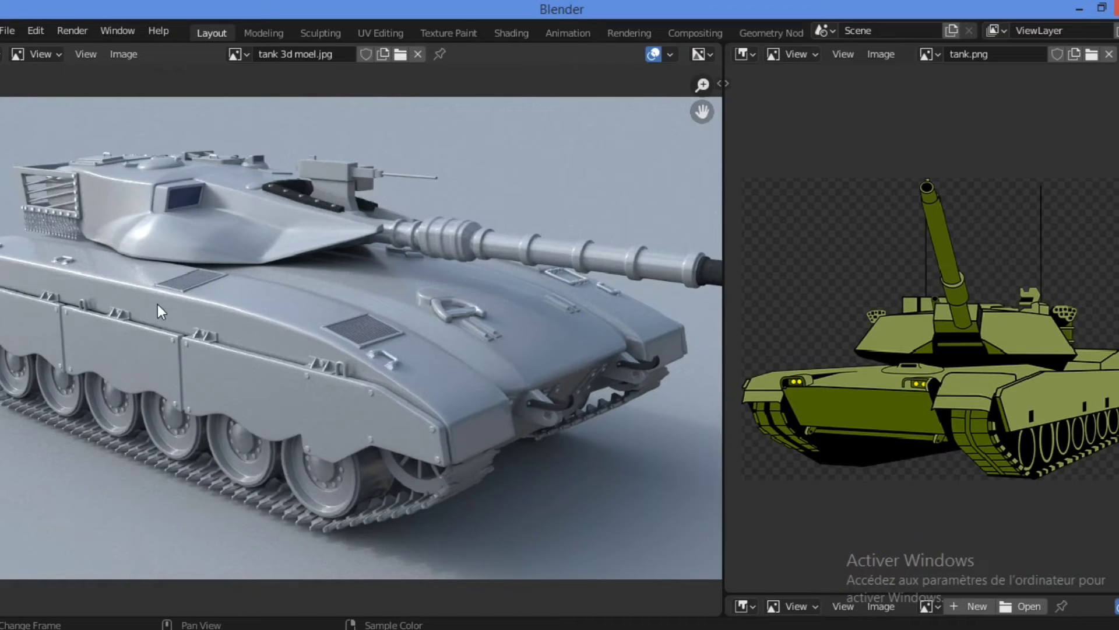
mouse_move(373, 372)
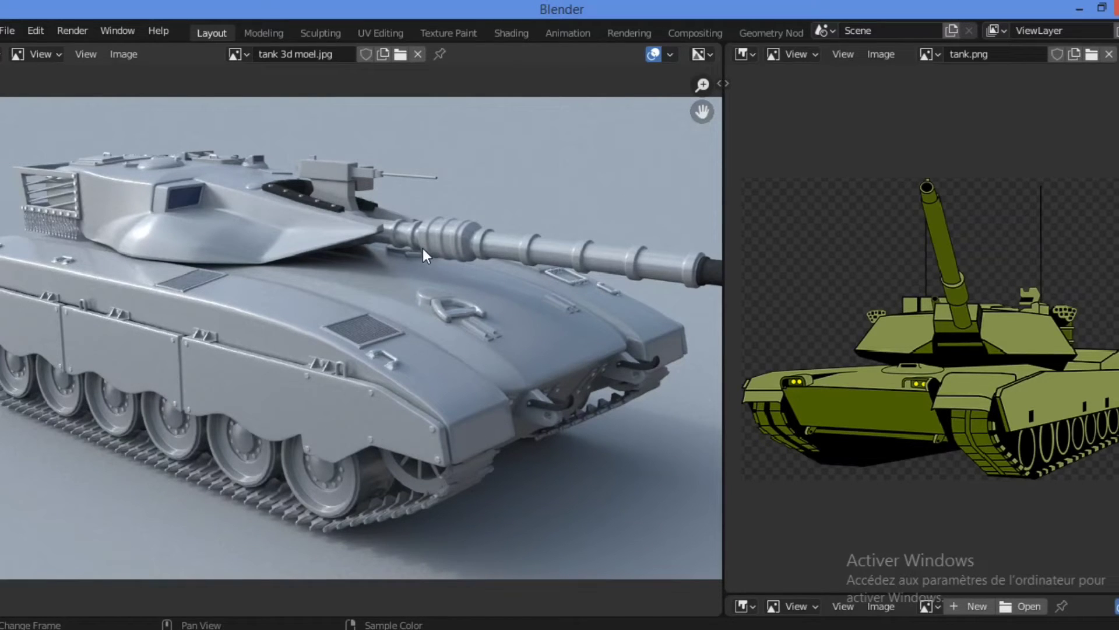
mouse_move(480, 309)
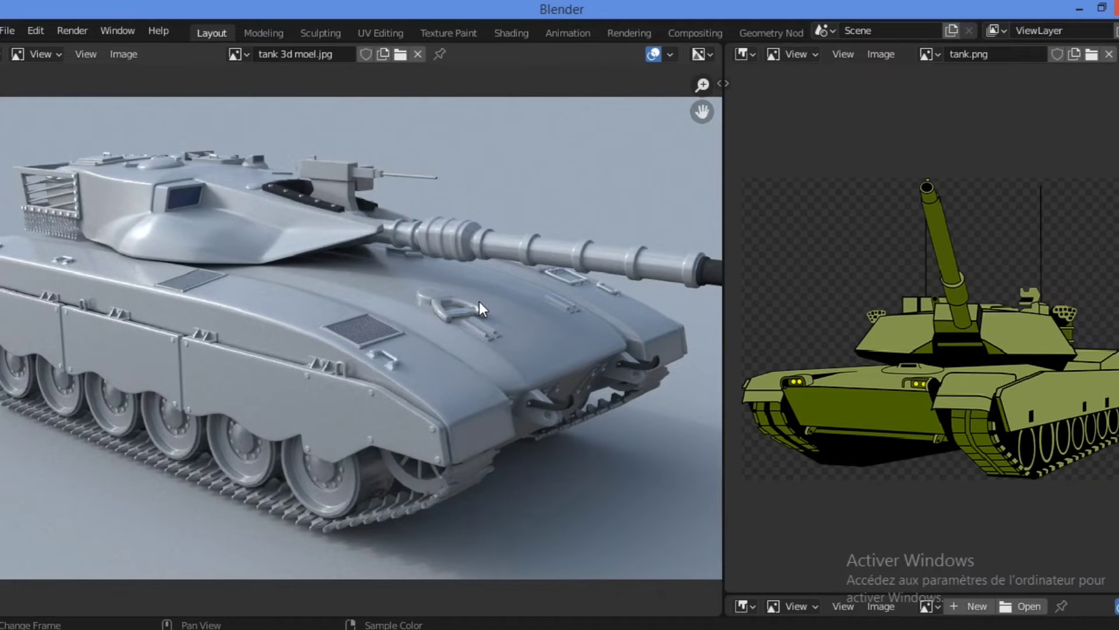
mouse_move(226, 299)
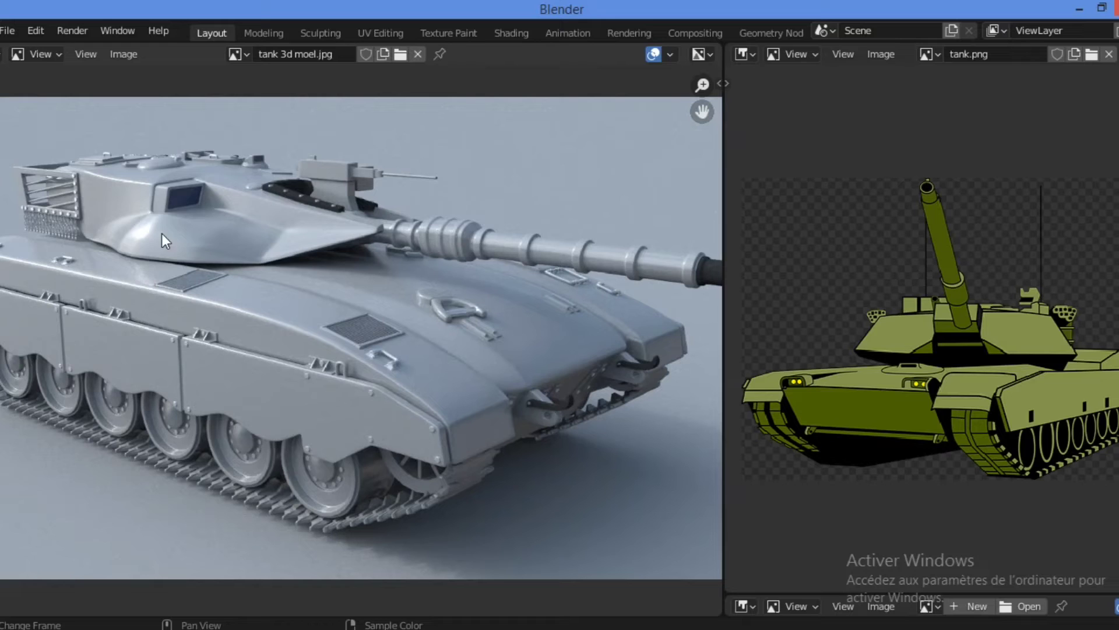
mouse_move(198, 216)
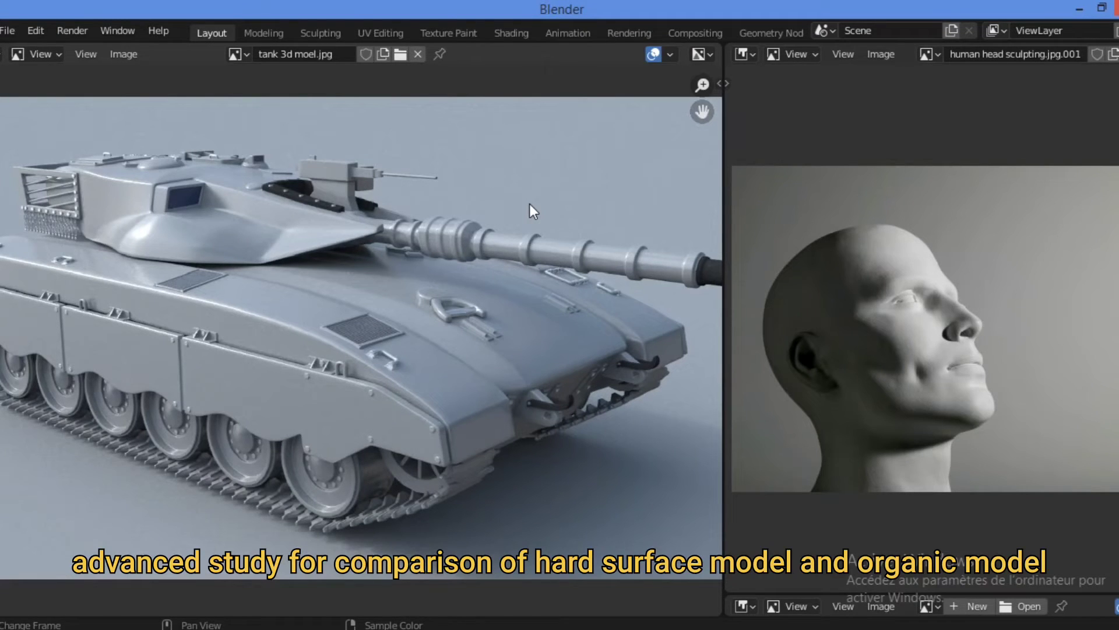
mouse_move(323, 279)
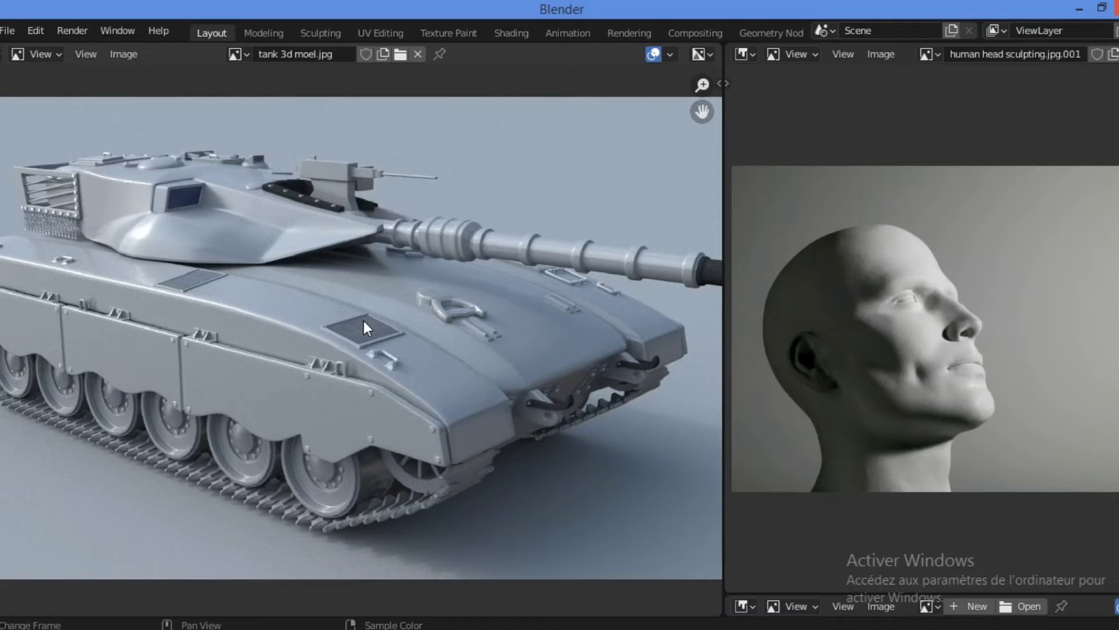
mouse_move(929, 274)
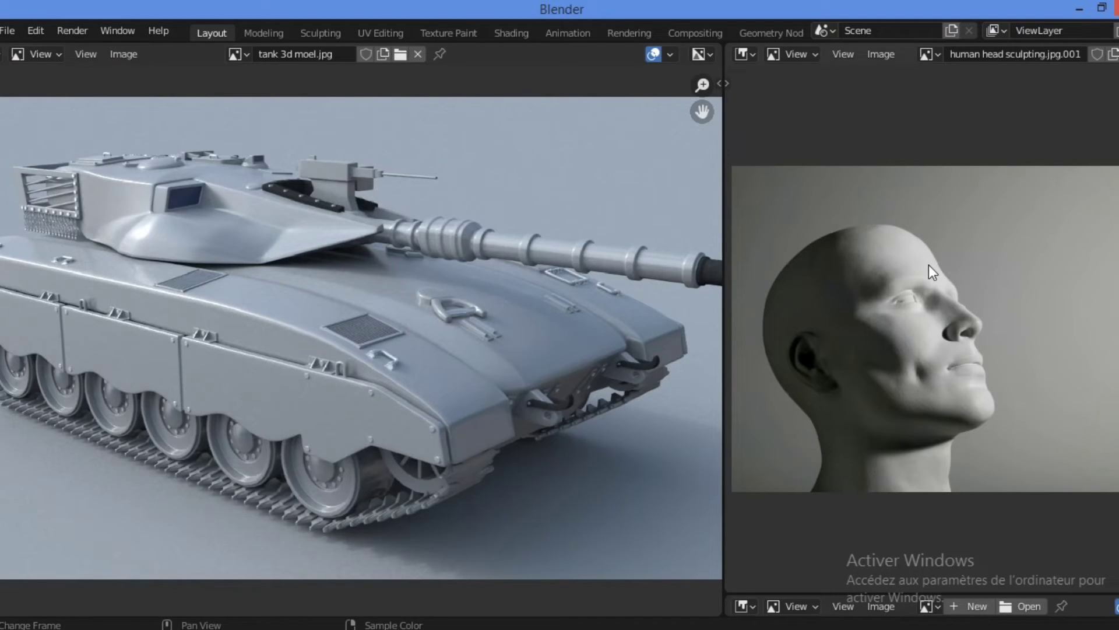
mouse_move(865, 322)
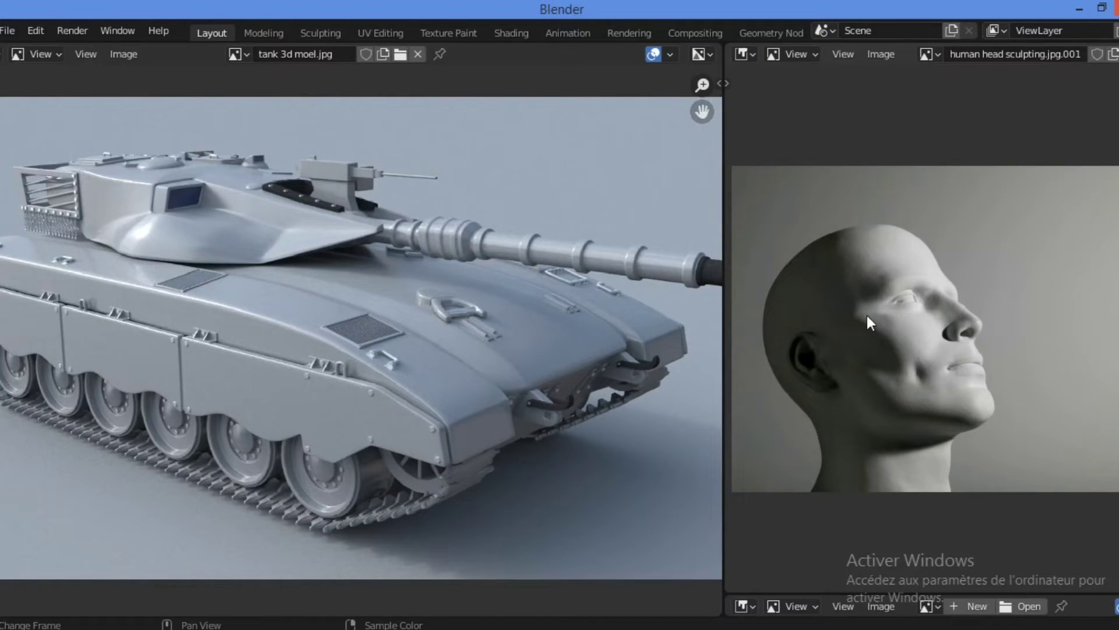
mouse_move(909, 252)
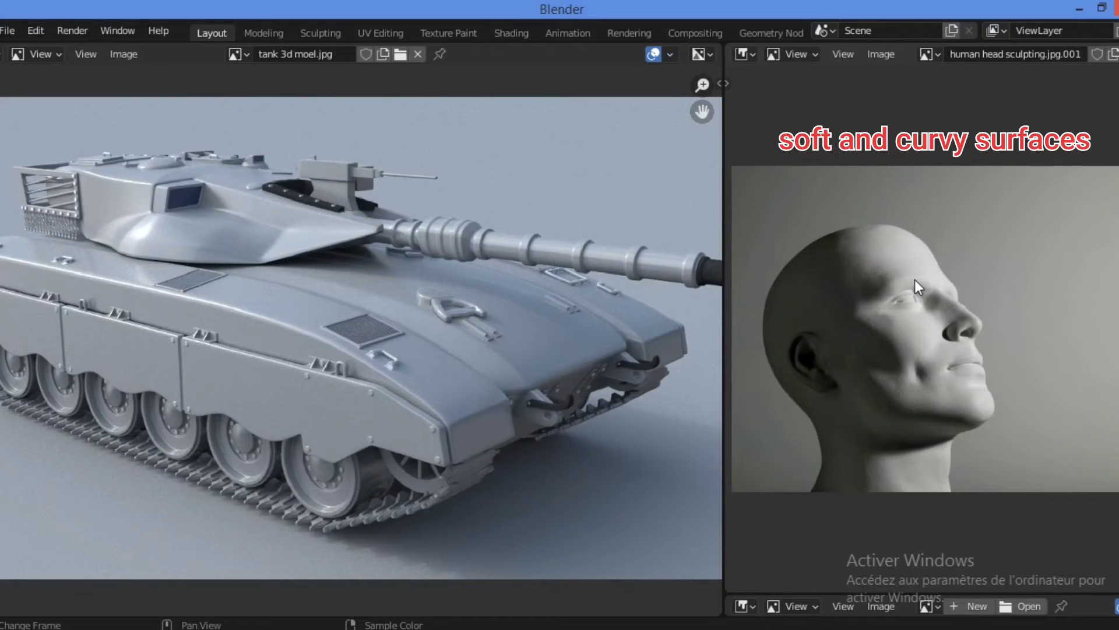
mouse_move(909, 267)
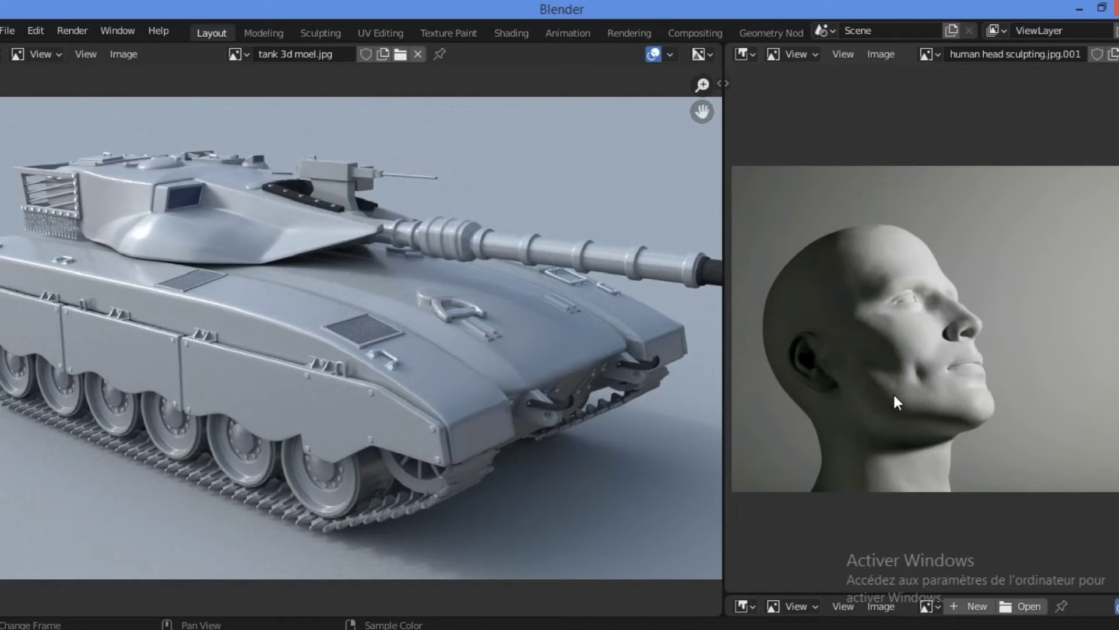
mouse_move(467, 473)
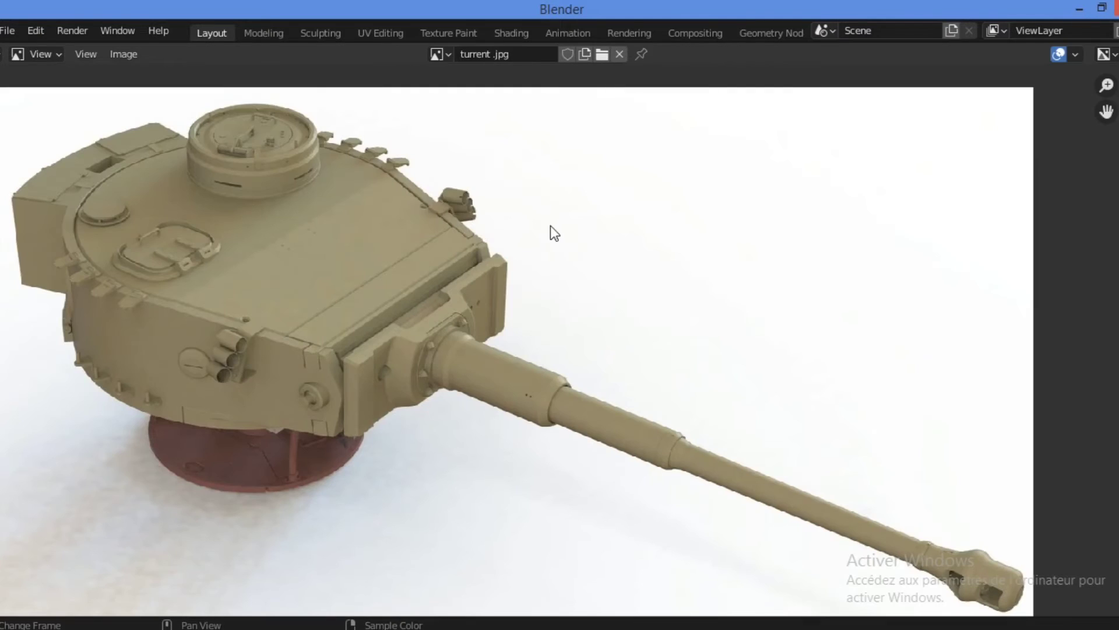
mouse_move(382, 311)
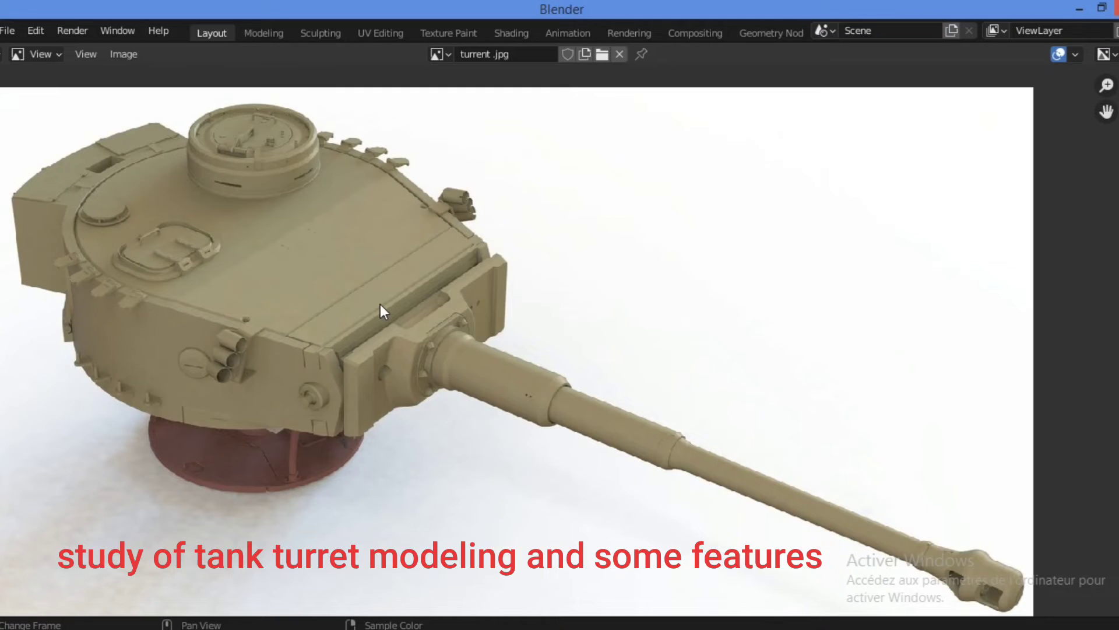
mouse_move(383, 277)
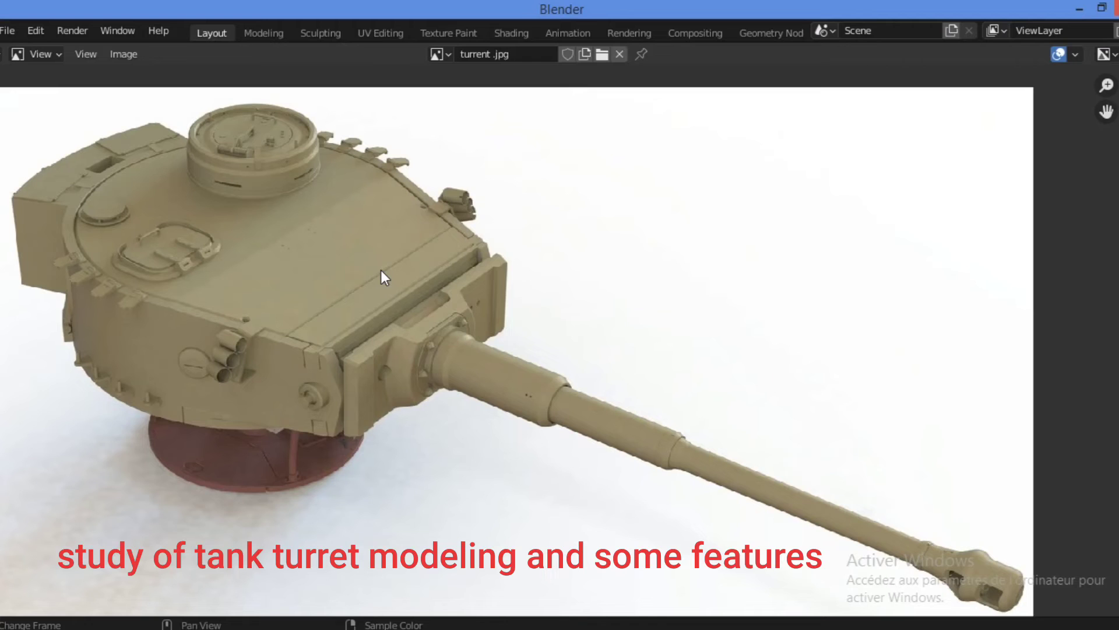
mouse_move(288, 397)
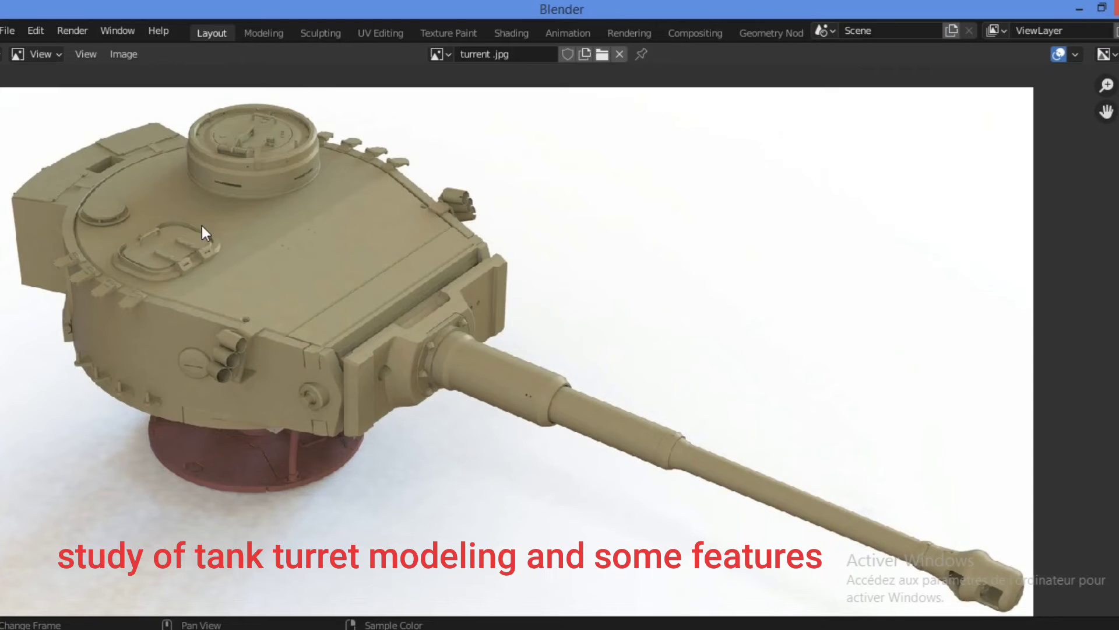
mouse_move(385, 449)
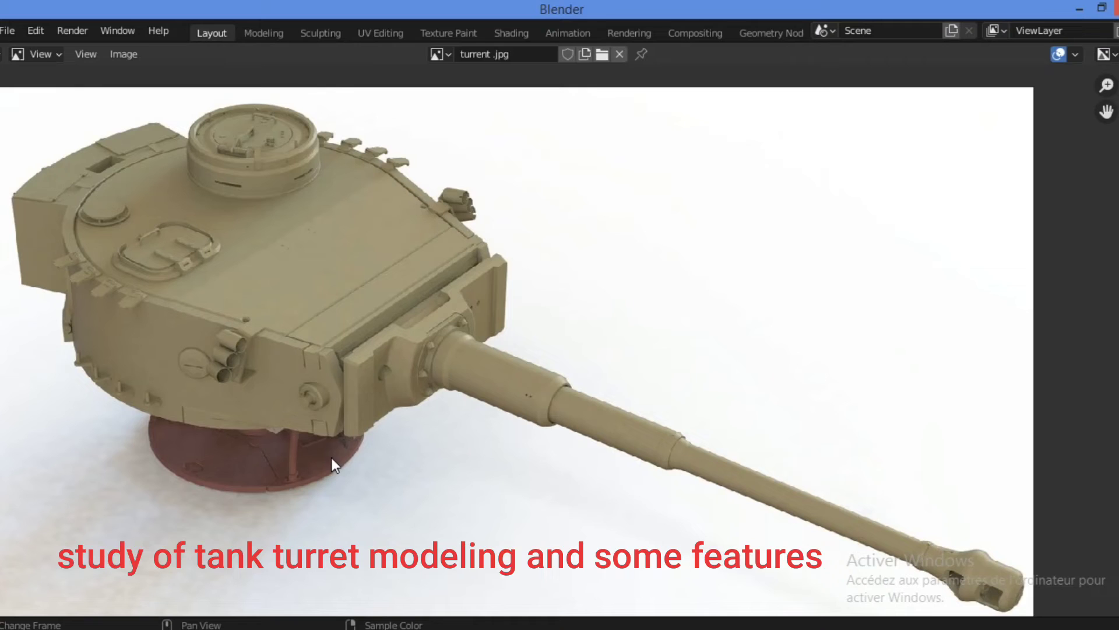
mouse_move(269, 458)
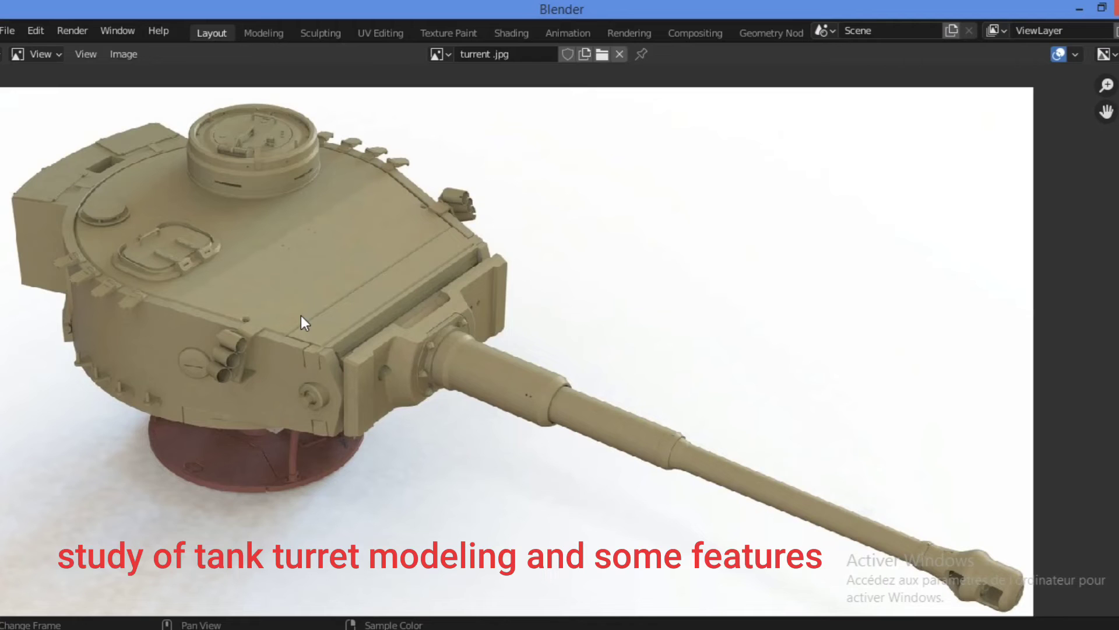
mouse_move(226, 281)
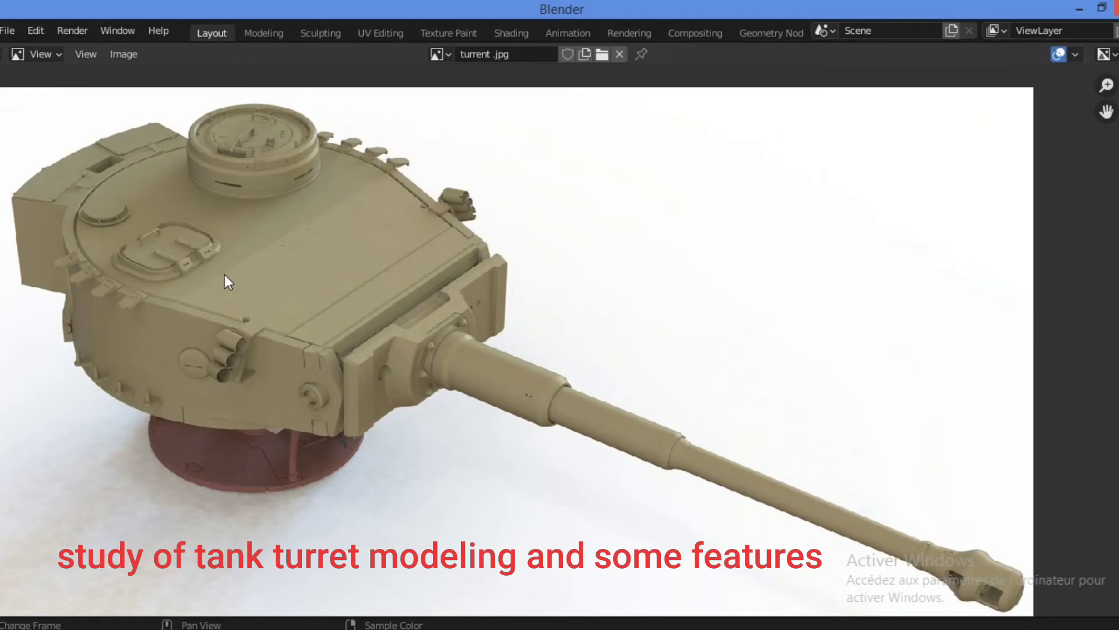
mouse_move(454, 225)
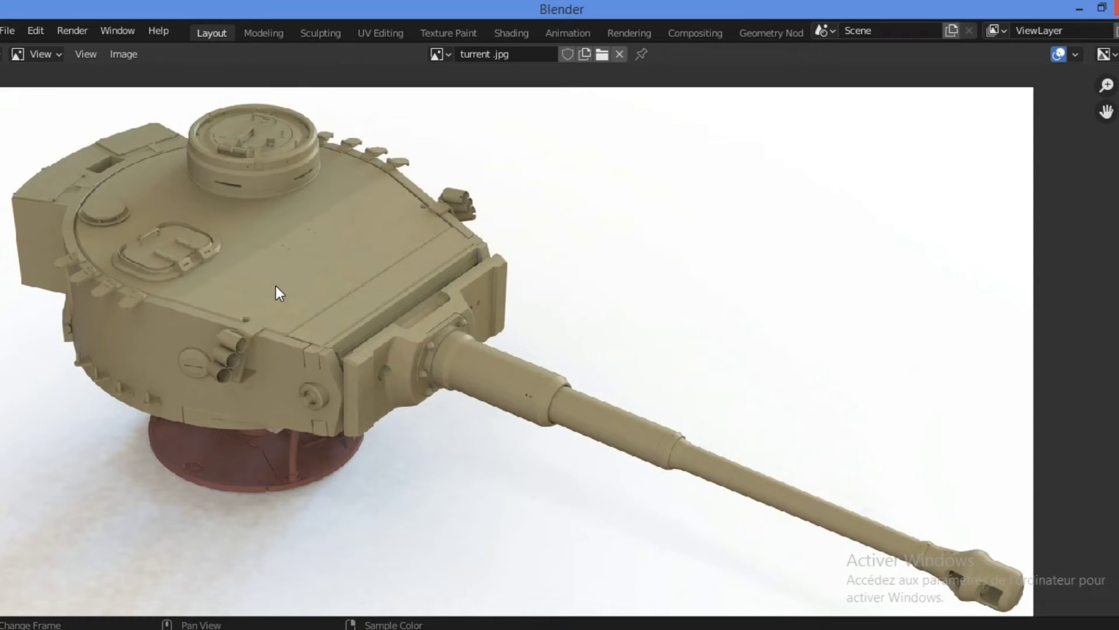
Bring up the drone model from drone.blend with the propeller mesh editable
left_click(567, 33)
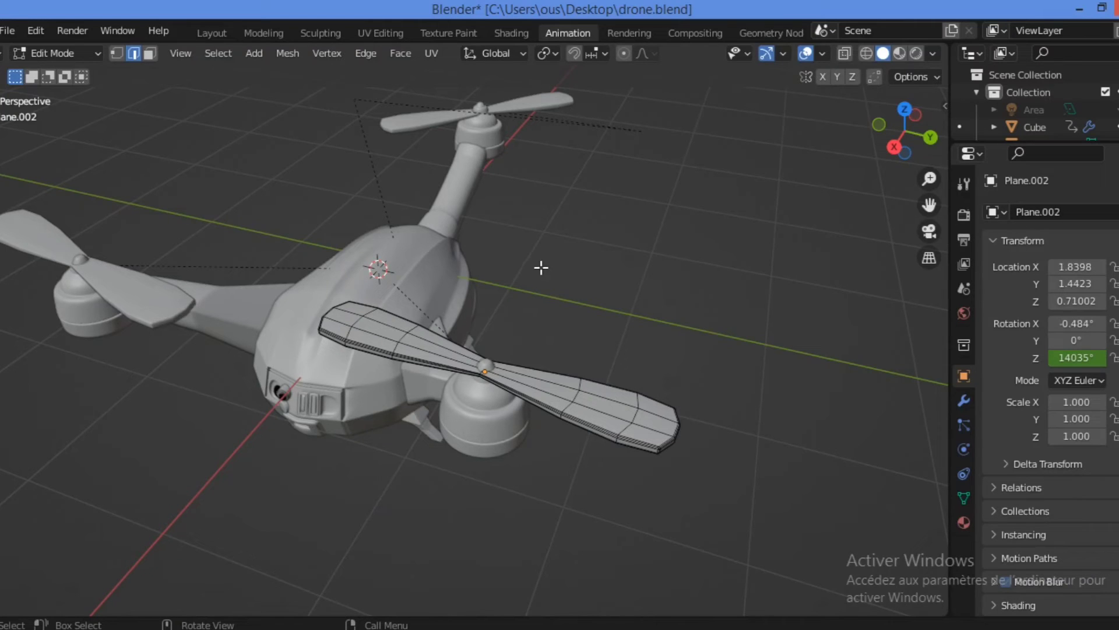
mouse_move(490, 270)
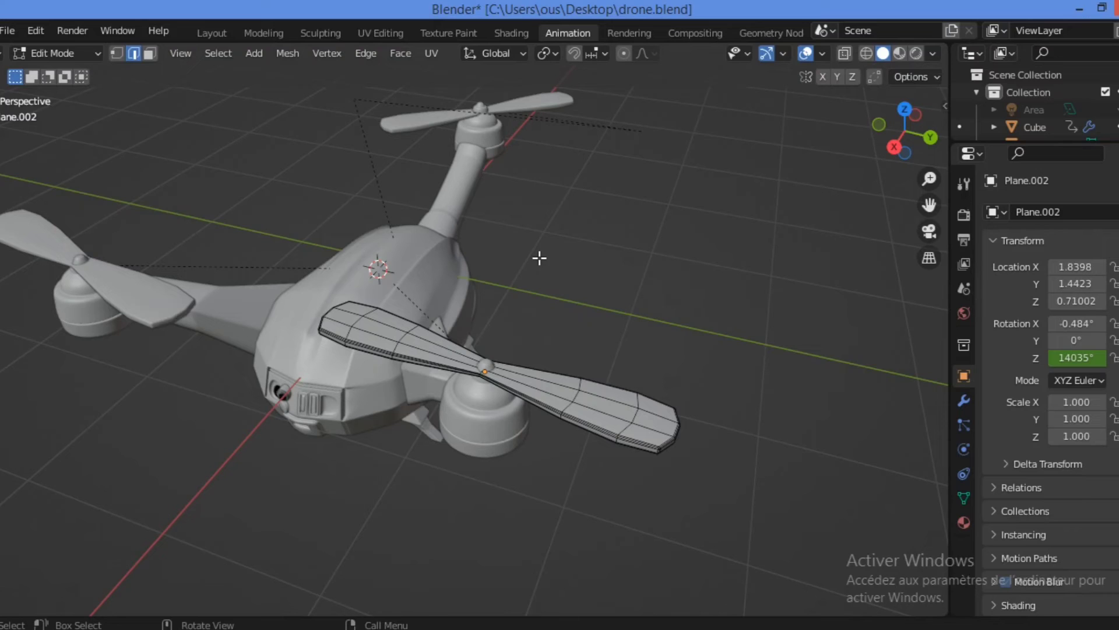
mouse_move(886, 200)
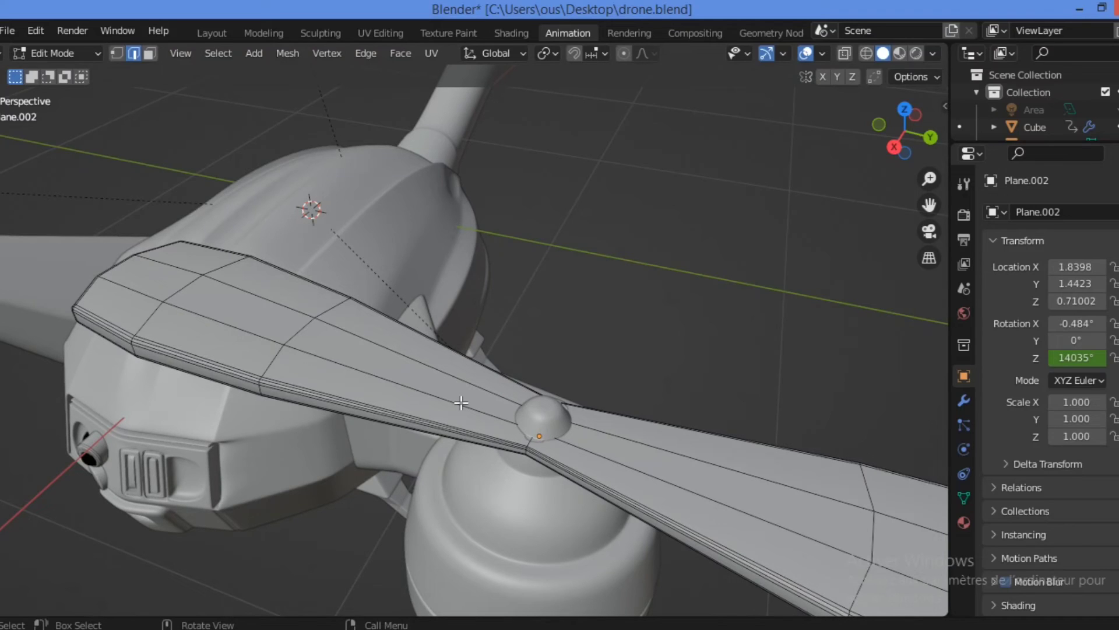
mouse_move(250, 372)
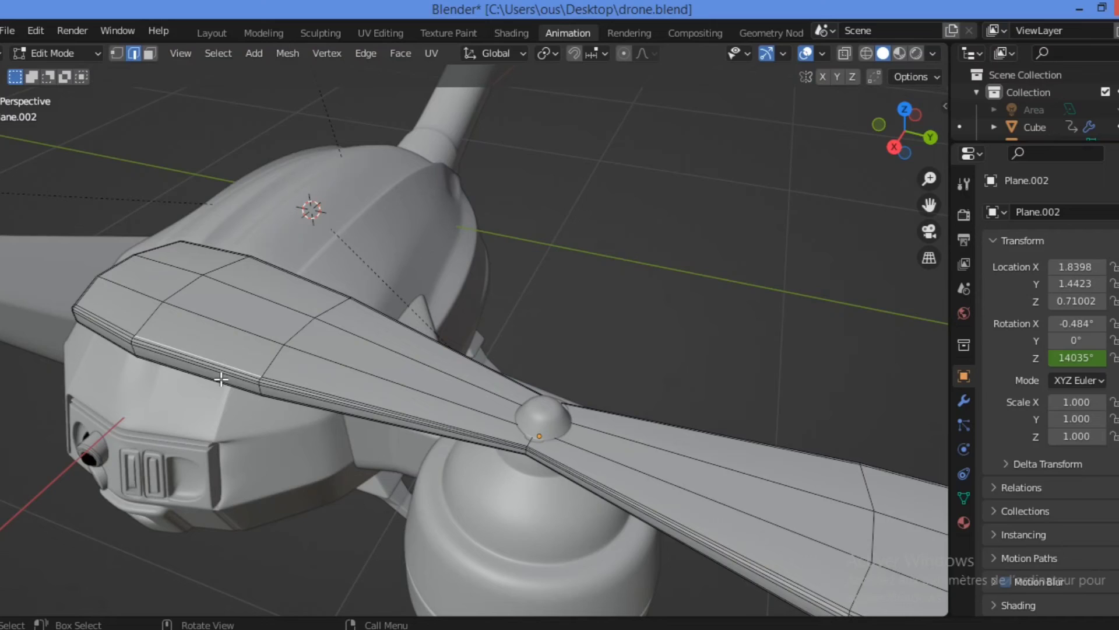
mouse_move(226, 366)
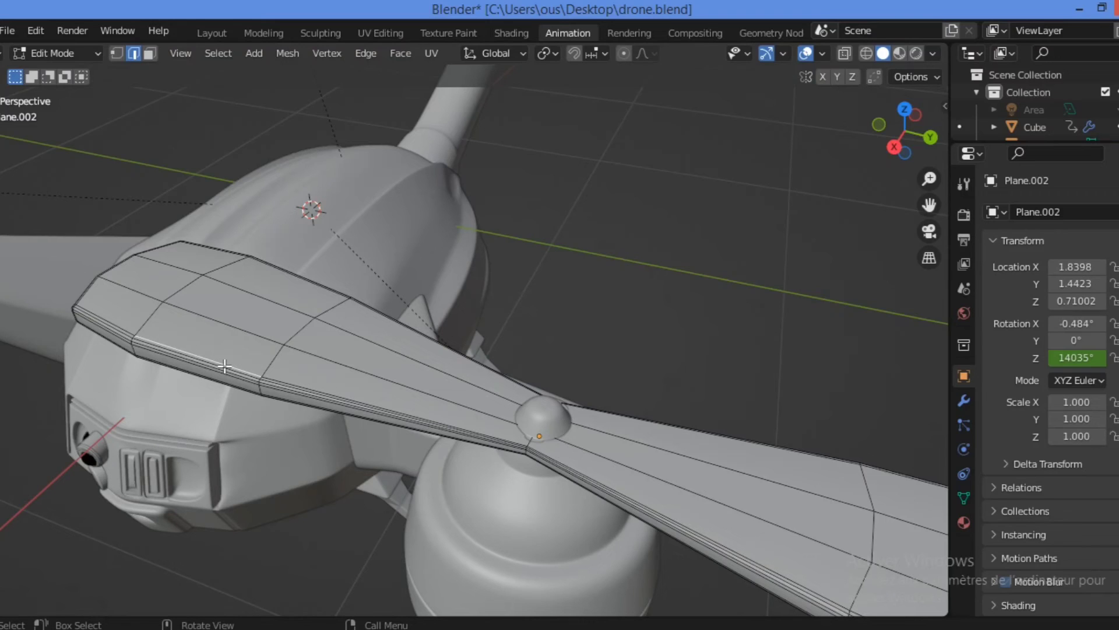
mouse_move(232, 376)
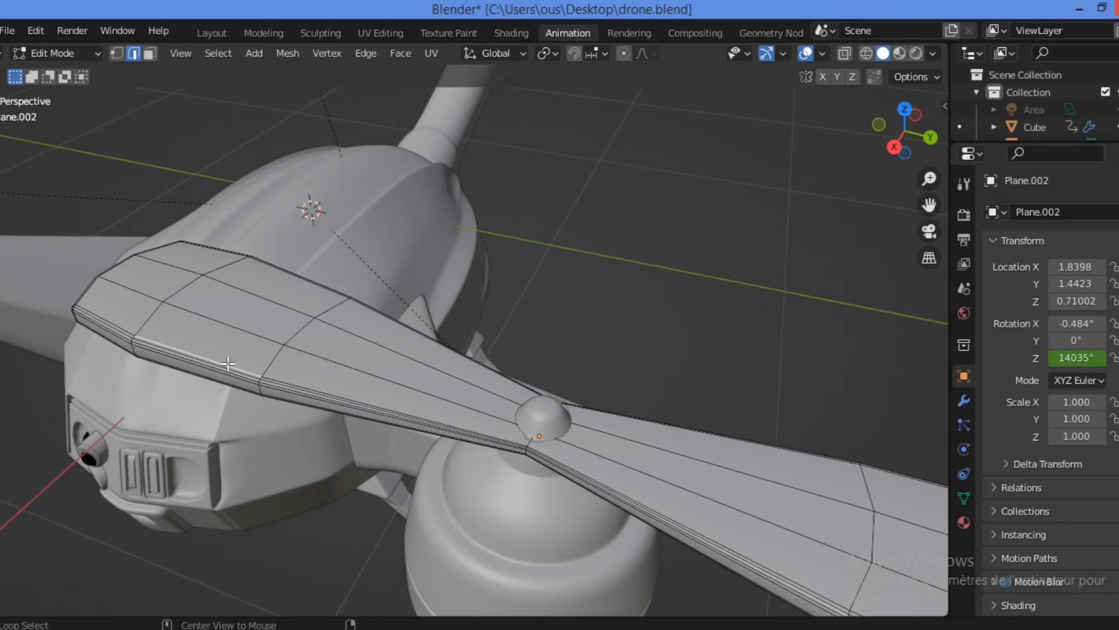
Select the edge loop along the propeller blade, then the loop across the drone arm
left_click(229, 362)
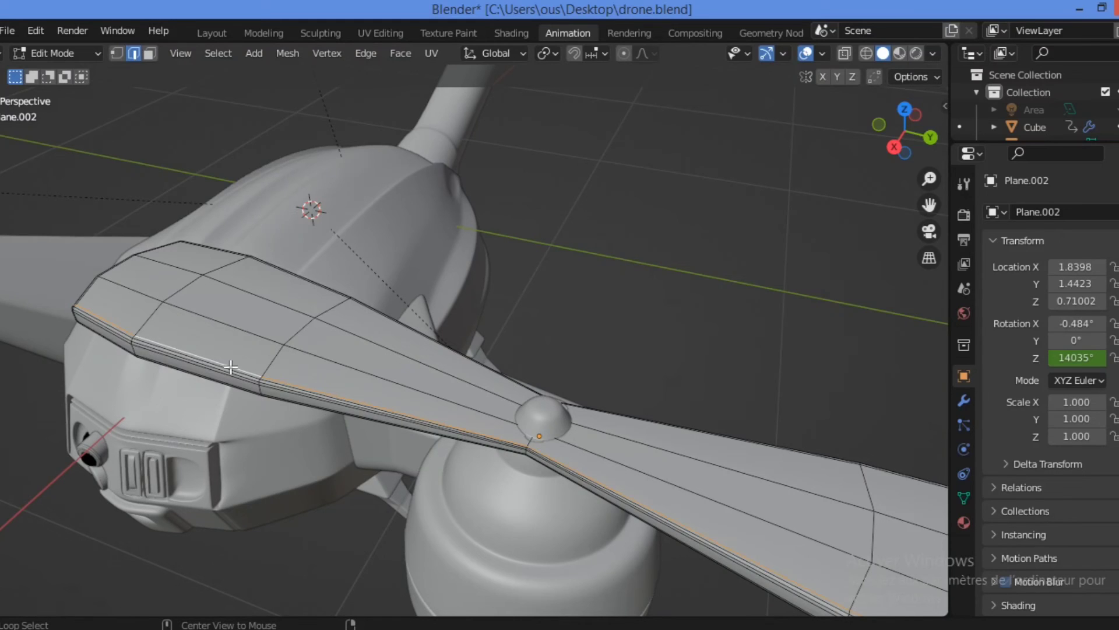
mouse_move(283, 417)
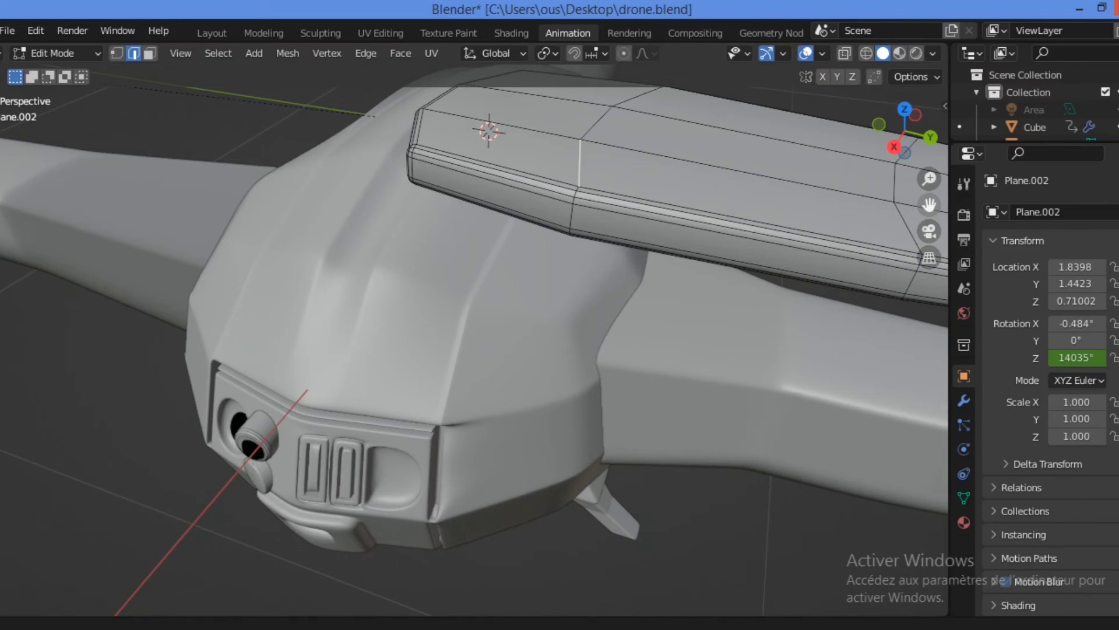
left_click_drag(486, 286, 307, 400)
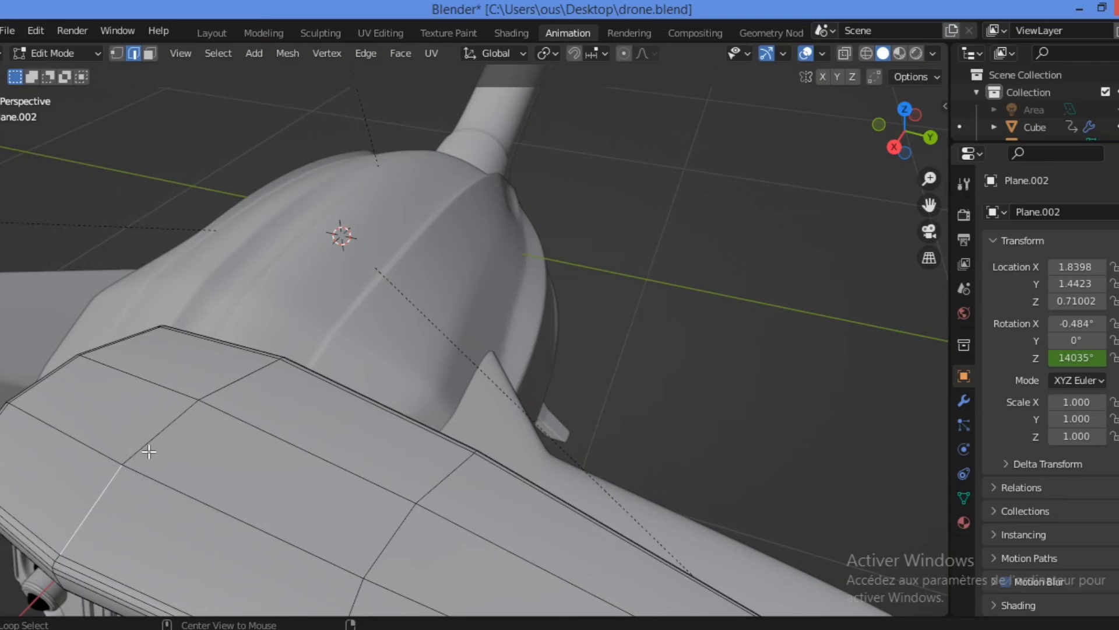
left_click(148, 453)
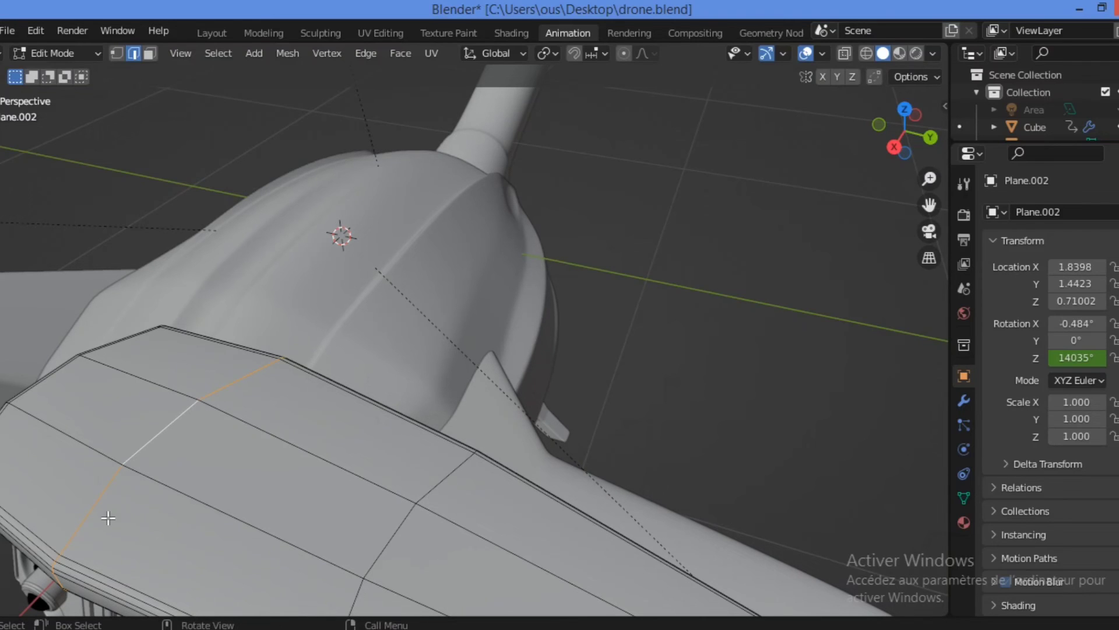
mouse_move(54, 521)
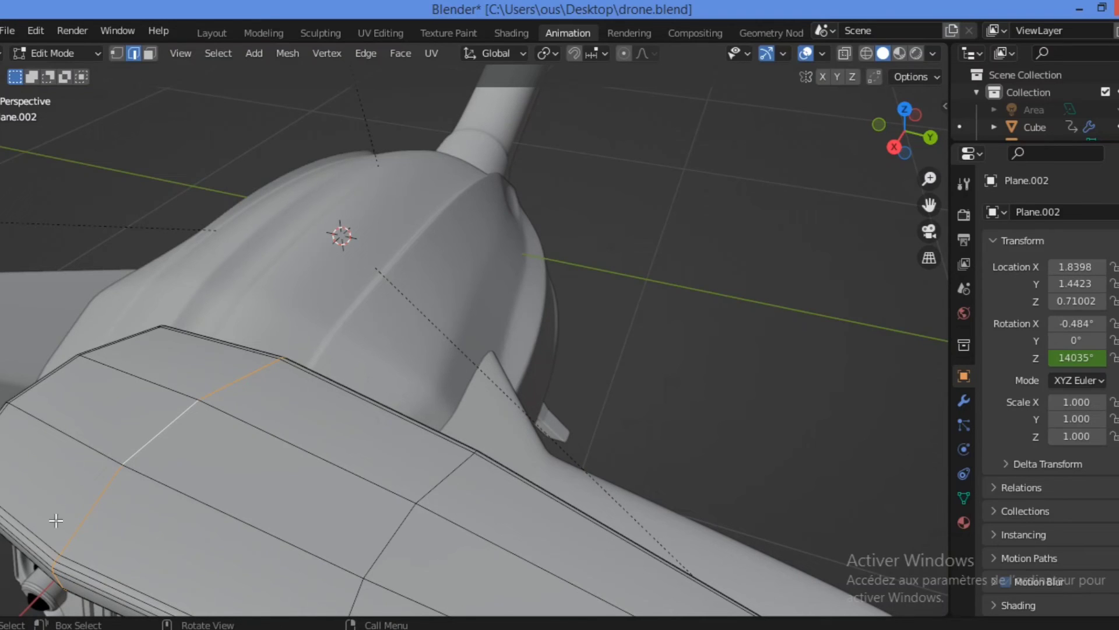
mouse_move(248, 395)
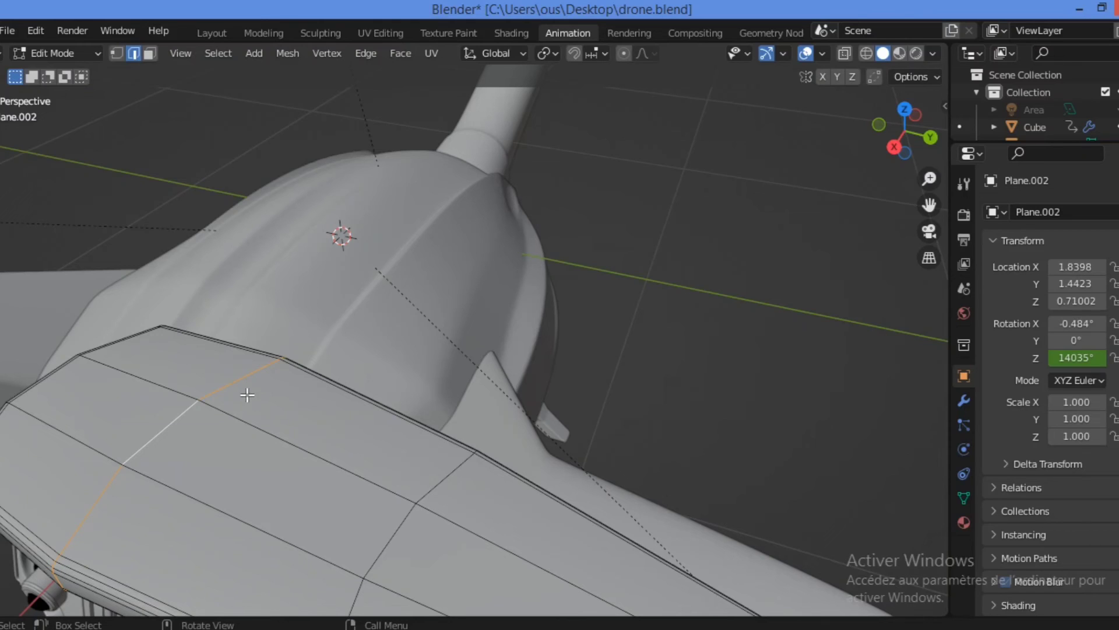
mouse_move(260, 502)
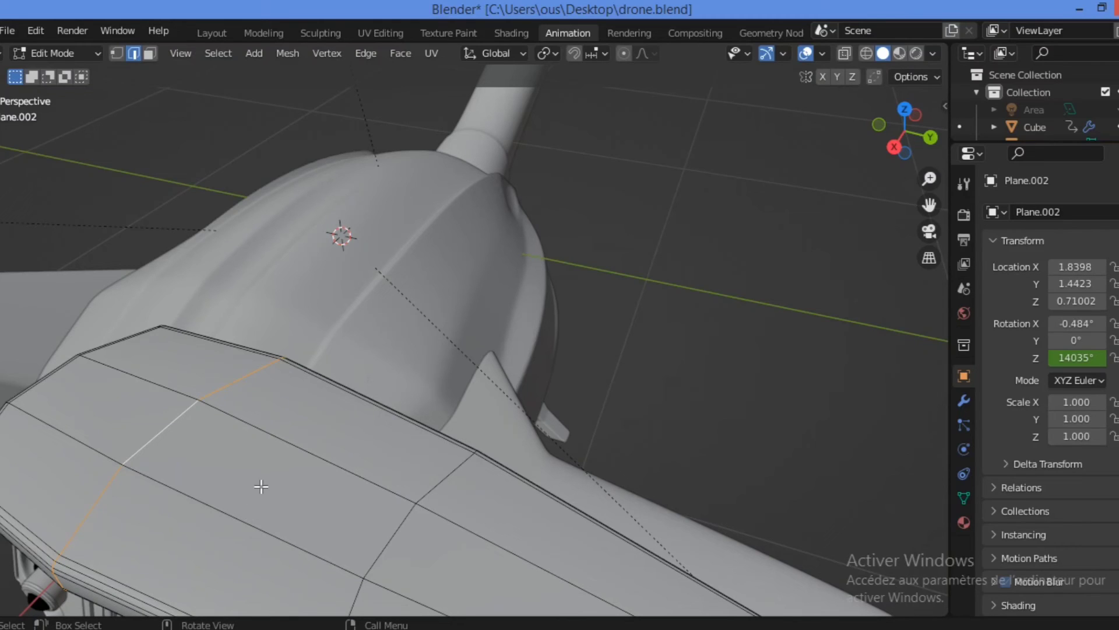
mouse_move(83, 552)
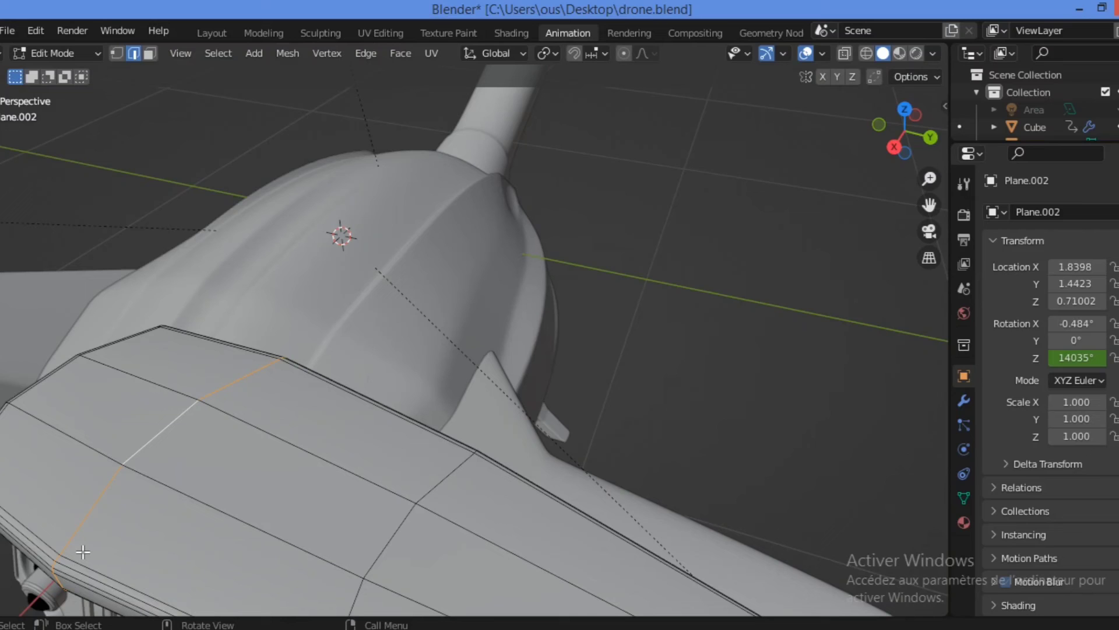
left_click(211, 33)
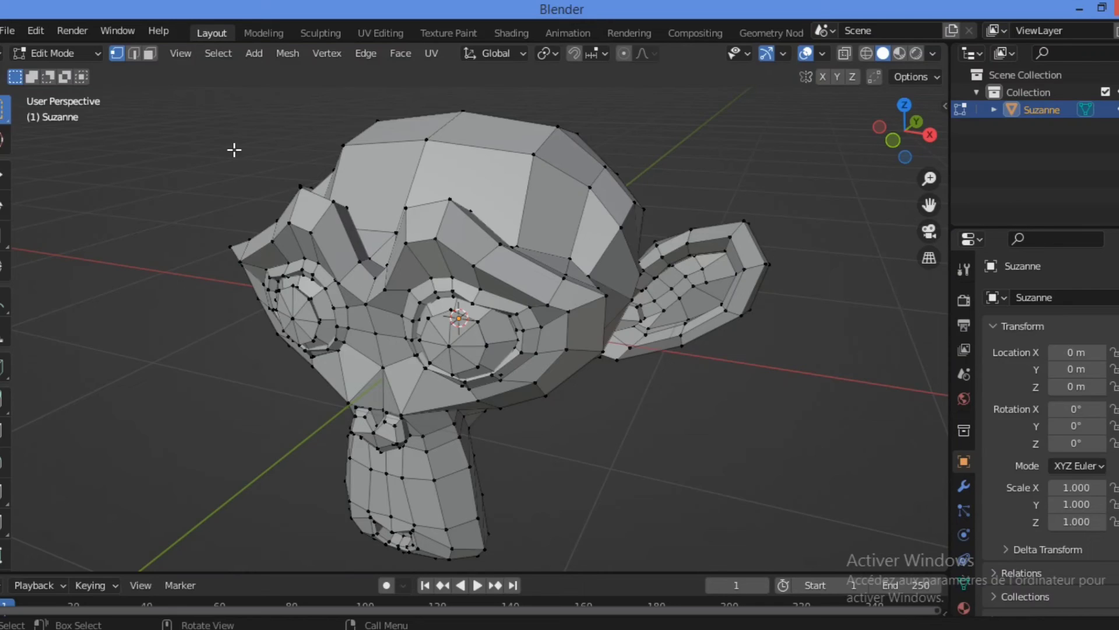
mouse_move(325, 160)
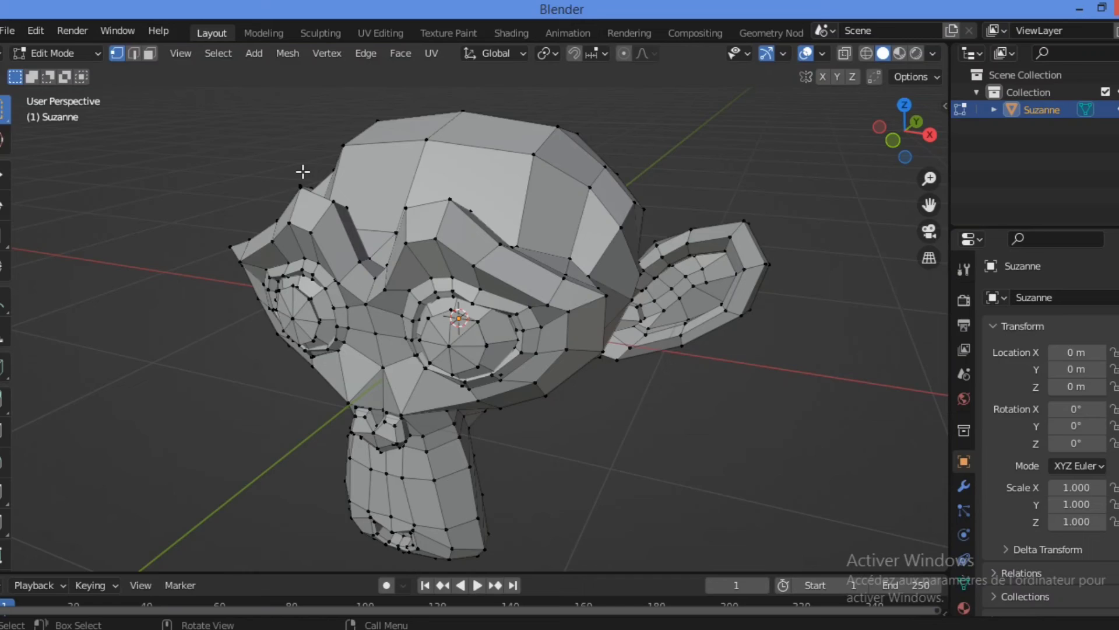
Switch to Face Select and select the face loop circling Suzanne's head through both ears
left_click(150, 53)
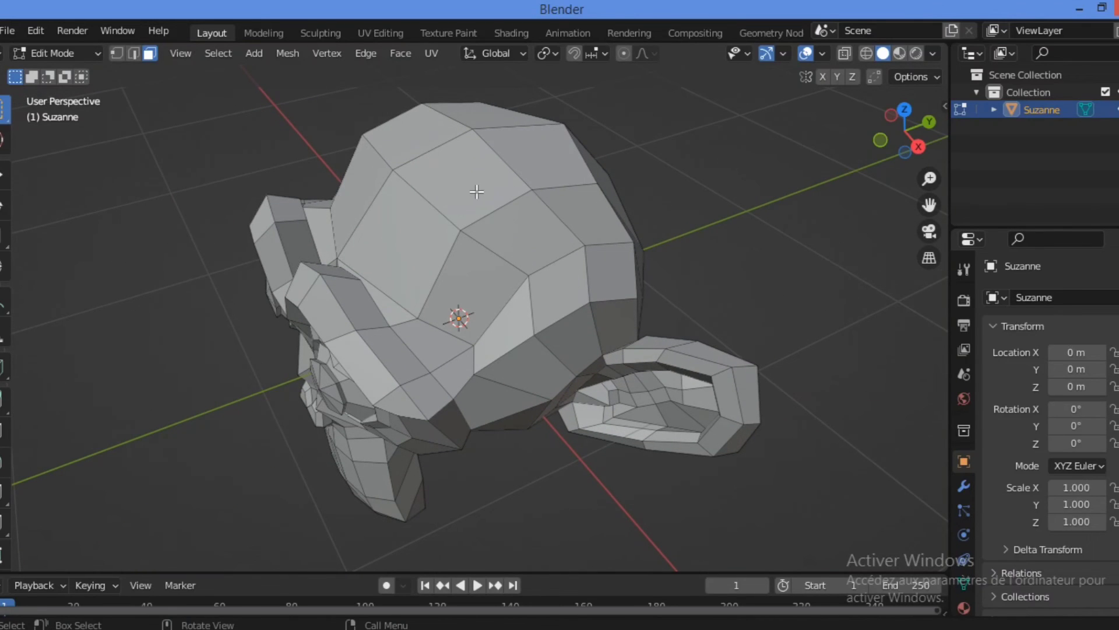
mouse_move(446, 164)
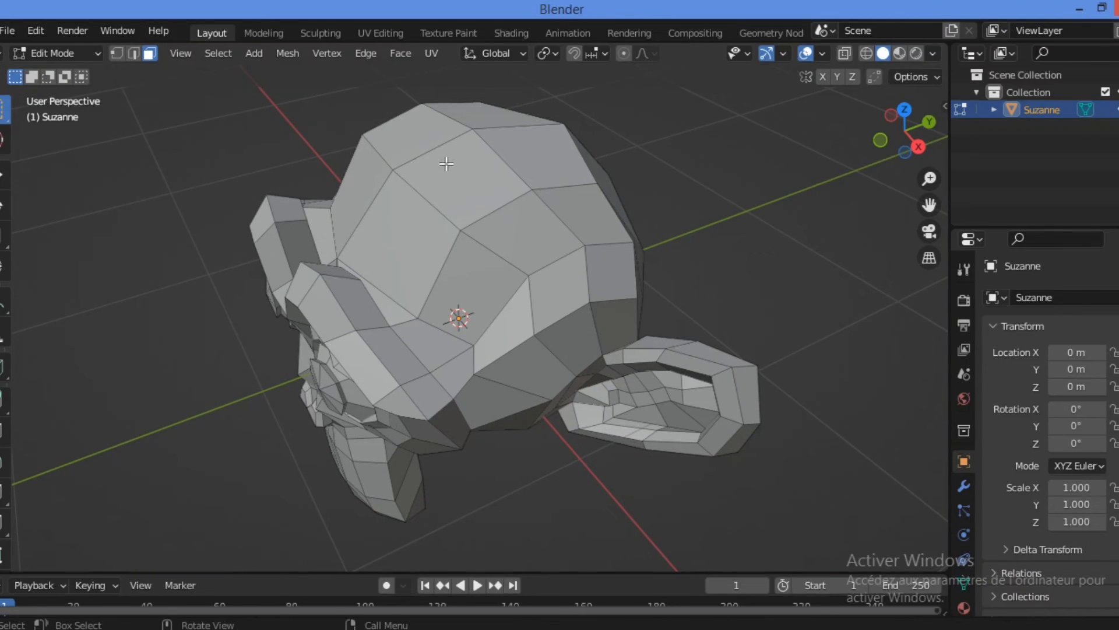
mouse_move(458, 185)
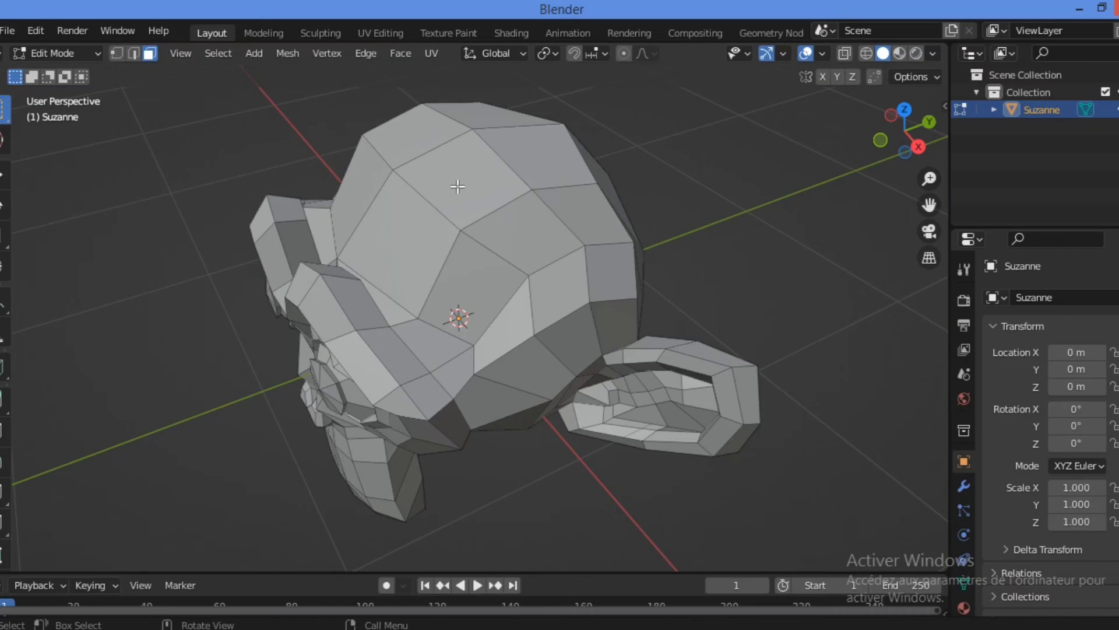
left_click(514, 229)
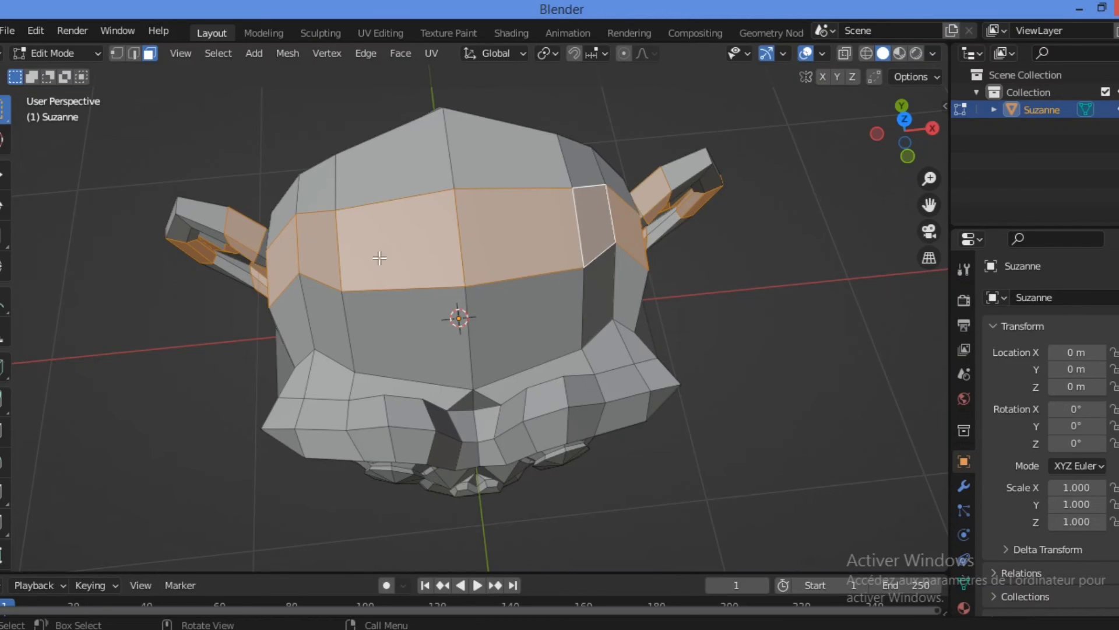
mouse_move(418, 216)
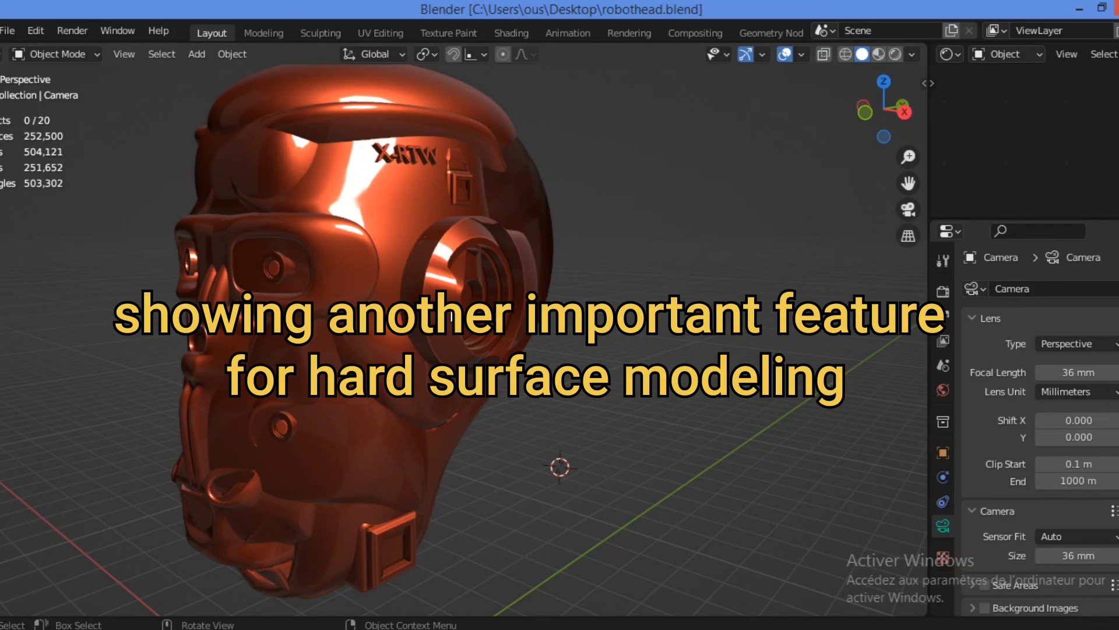
Load robothead.blend showing the copper robot head in Object Mode
key("L")
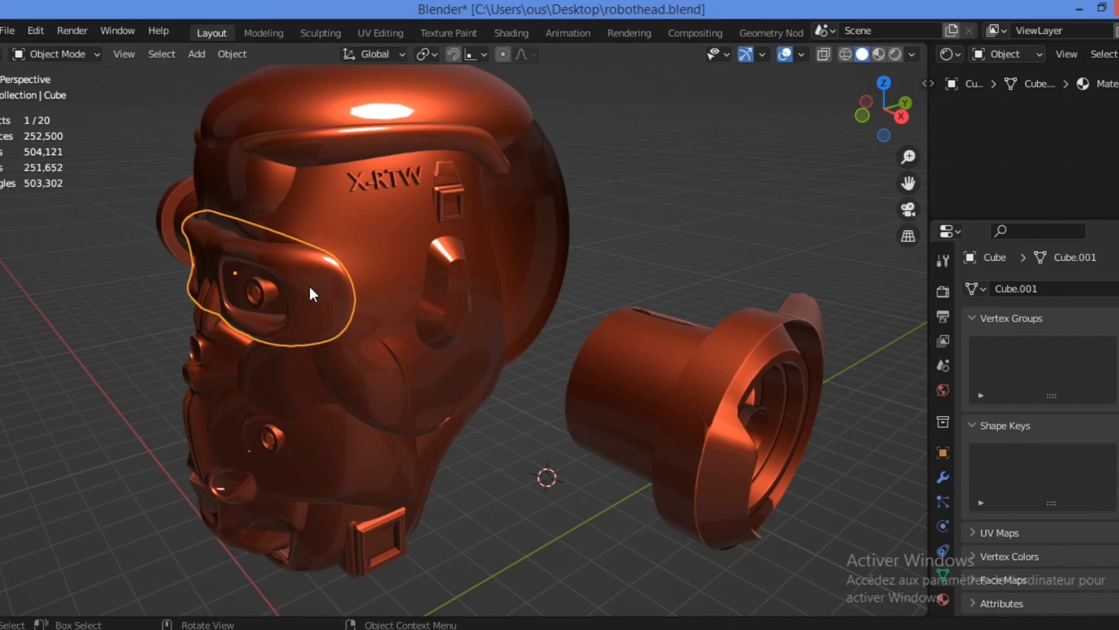
Move the eyepiece part along the Y axis, pulling it out from the head
key("g")
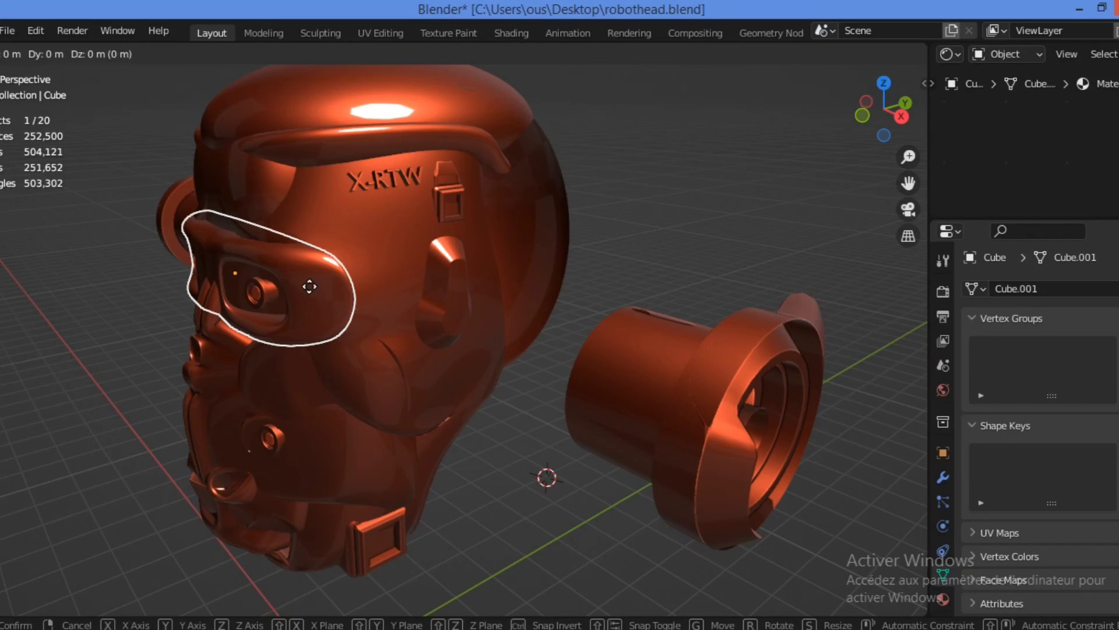
key("y")
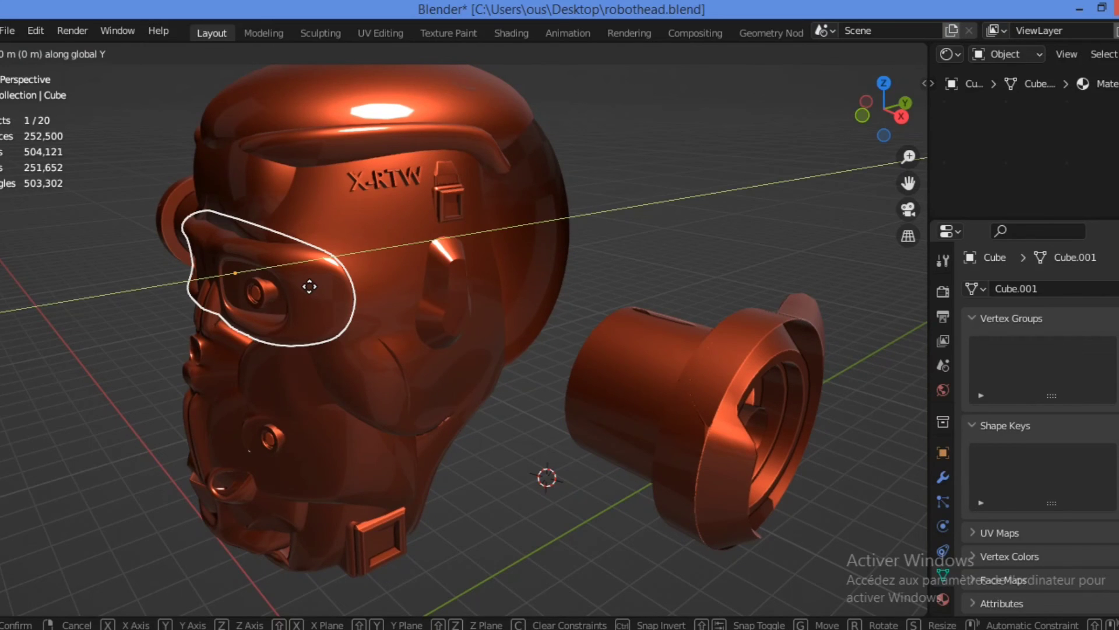
left_click_drag(310, 288, 74, 309)
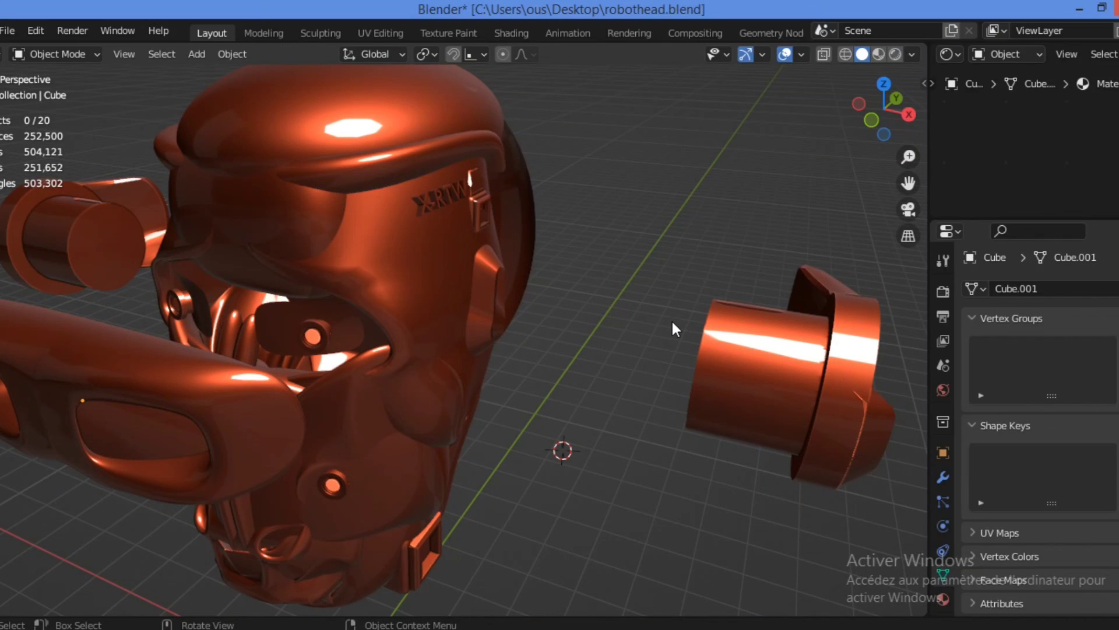
mouse_move(610, 336)
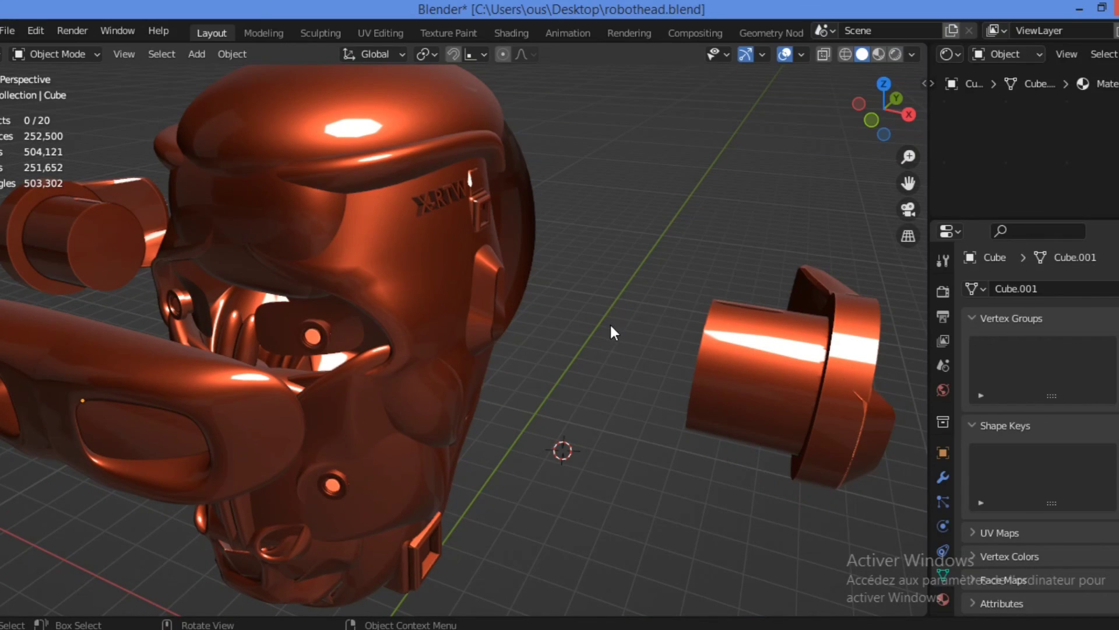
mouse_move(581, 326)
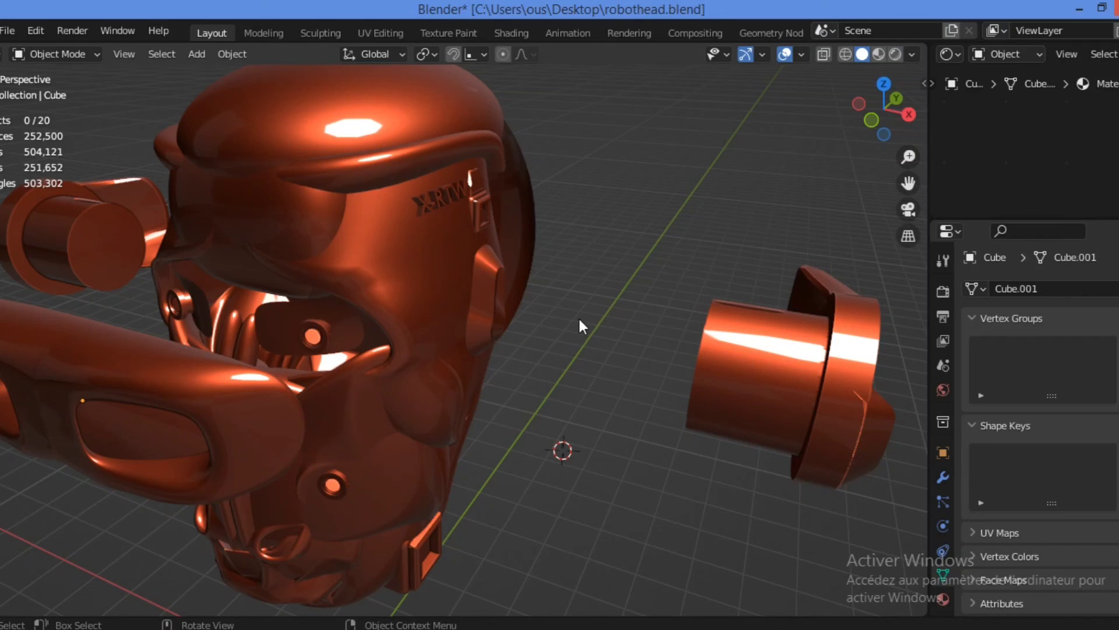
mouse_move(651, 241)
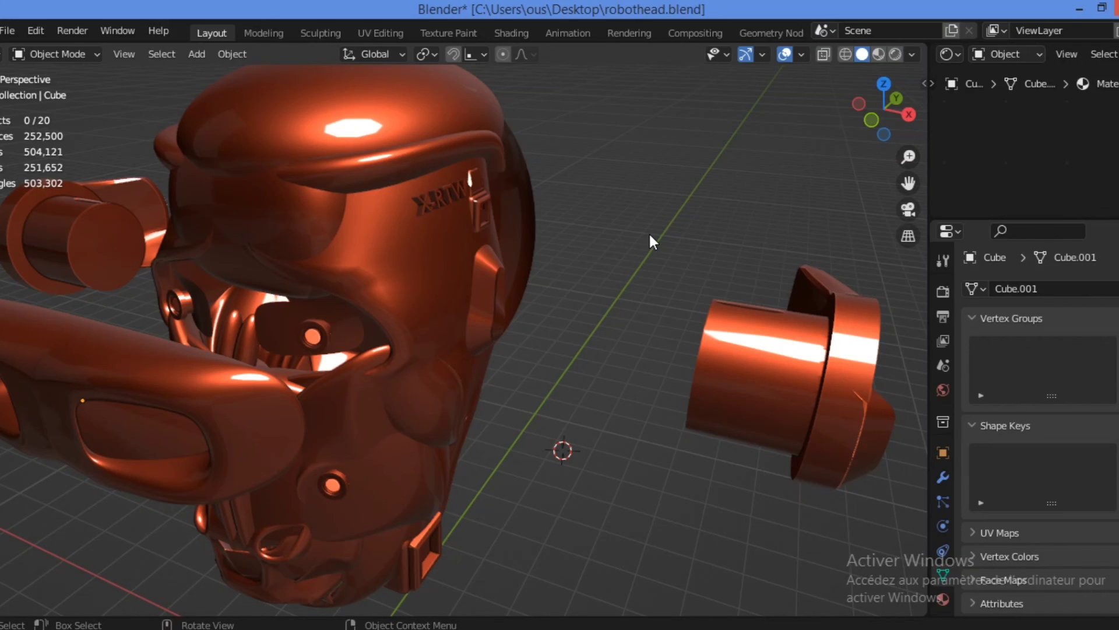